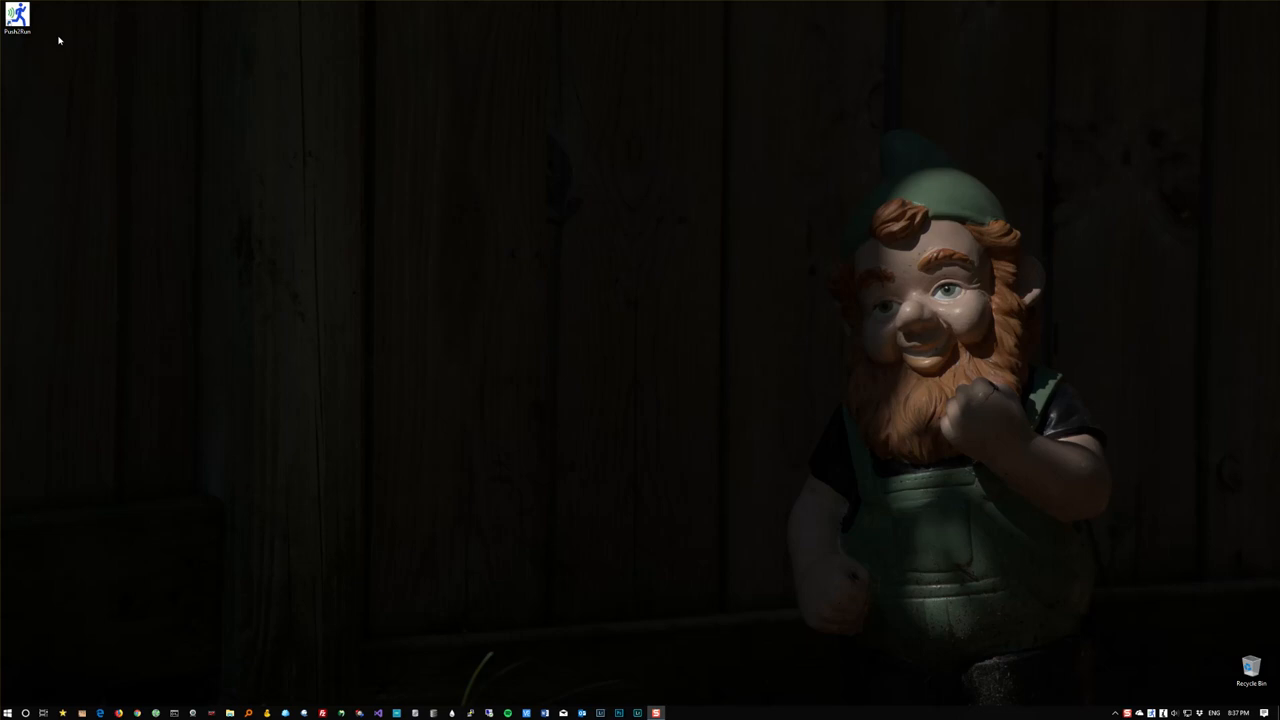
pyautogui.moveTo(37, 23)
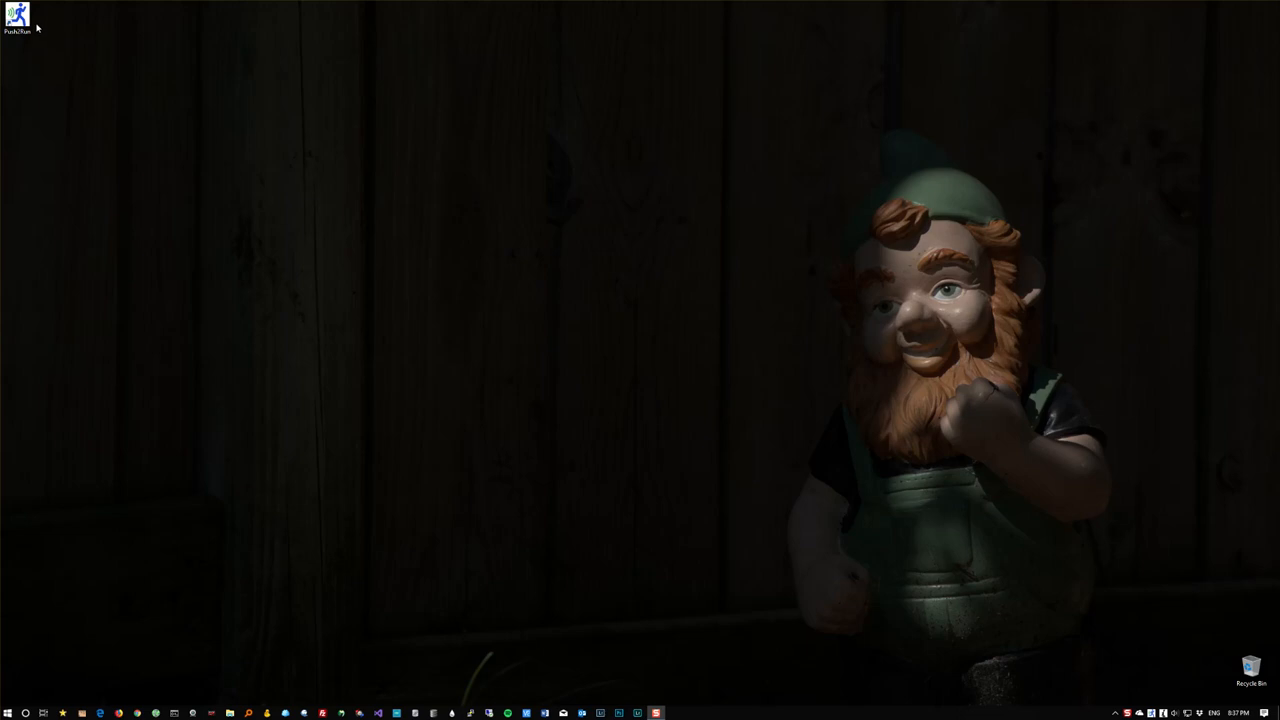
# Launch Push2Run from its desktop icon to show the voice-command entry list.
pyautogui.doubleClick(13, 13)
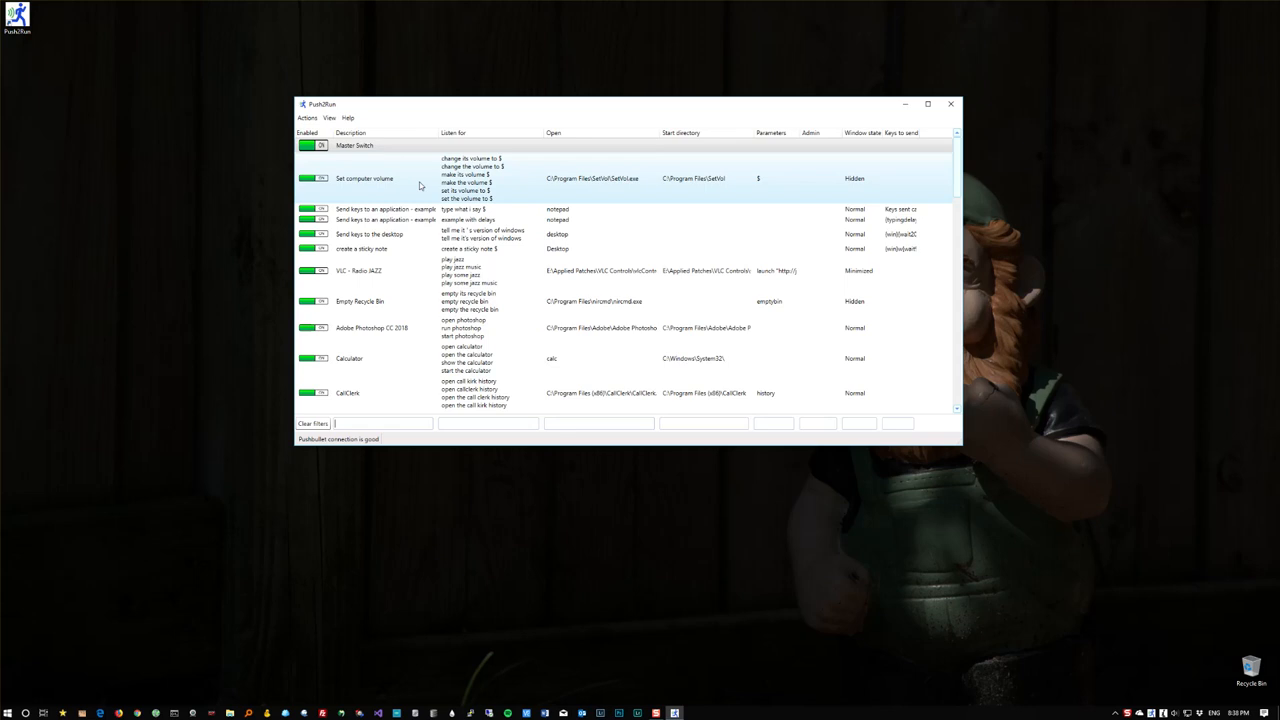
# Edit the Set computer volume entry, keeping its window state Hidden.
pyautogui.doubleClick(359, 182)
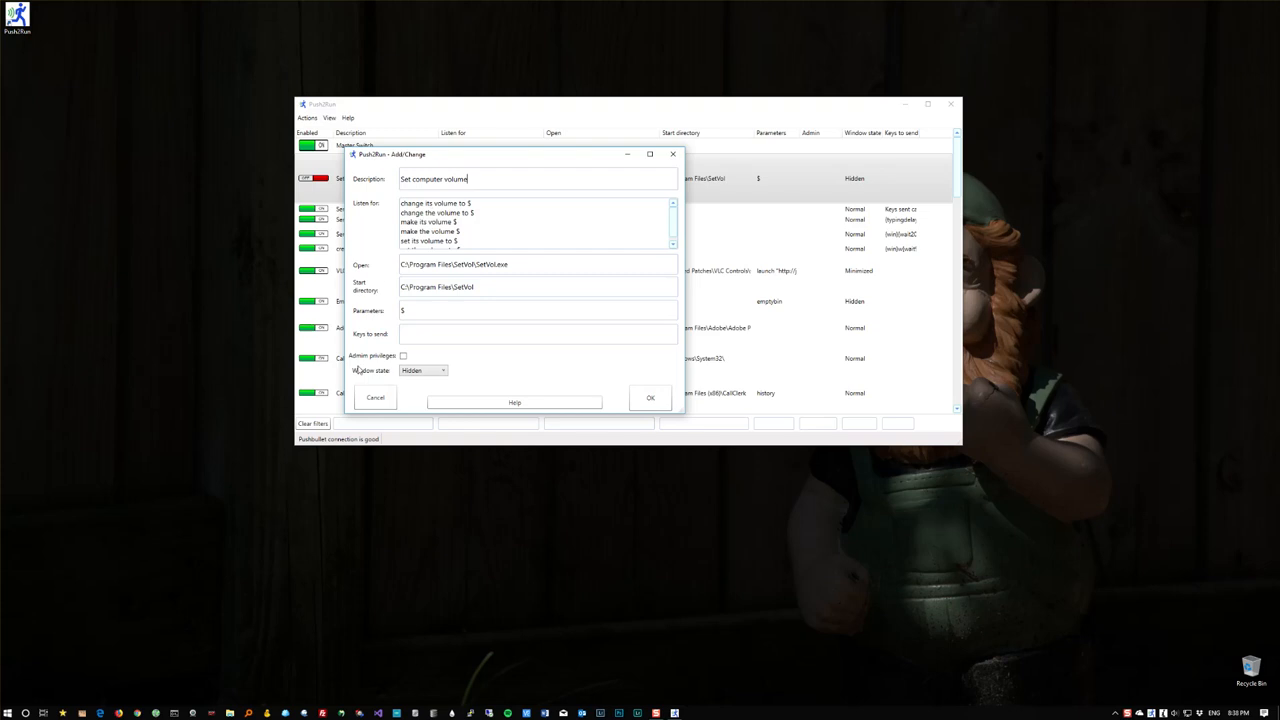
pyautogui.moveTo(362, 369)
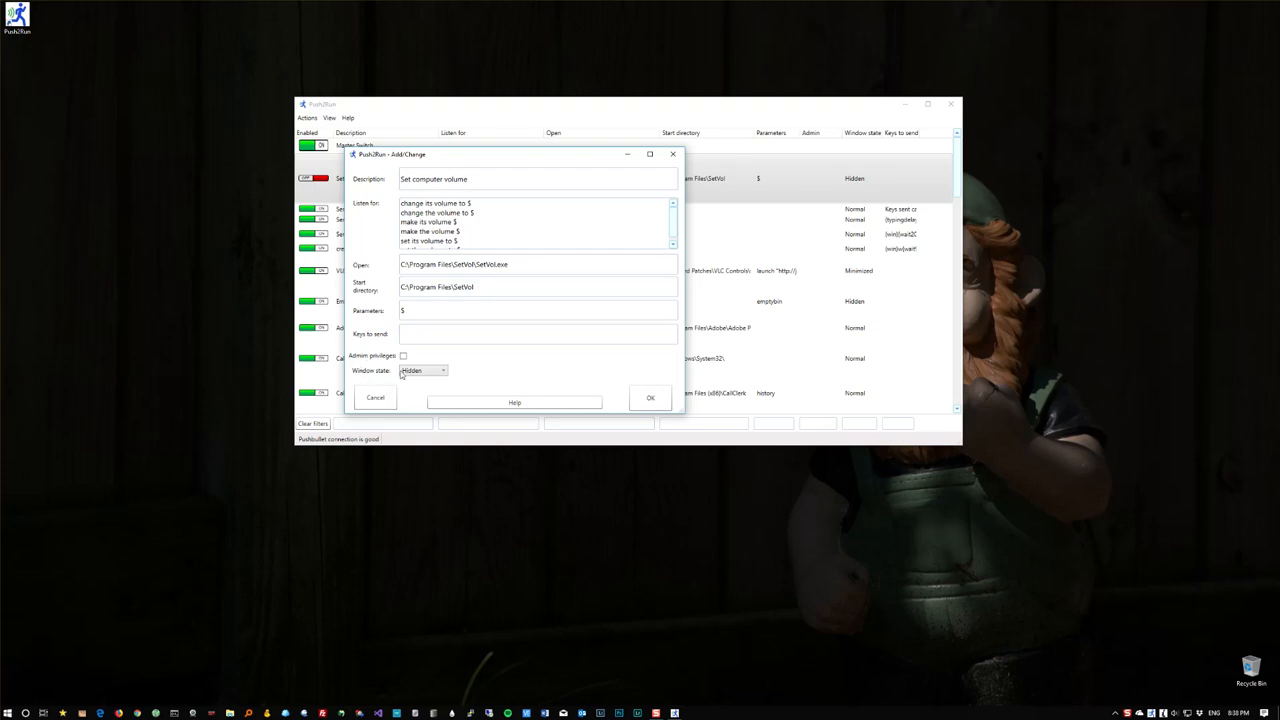
pyautogui.click(442, 370)
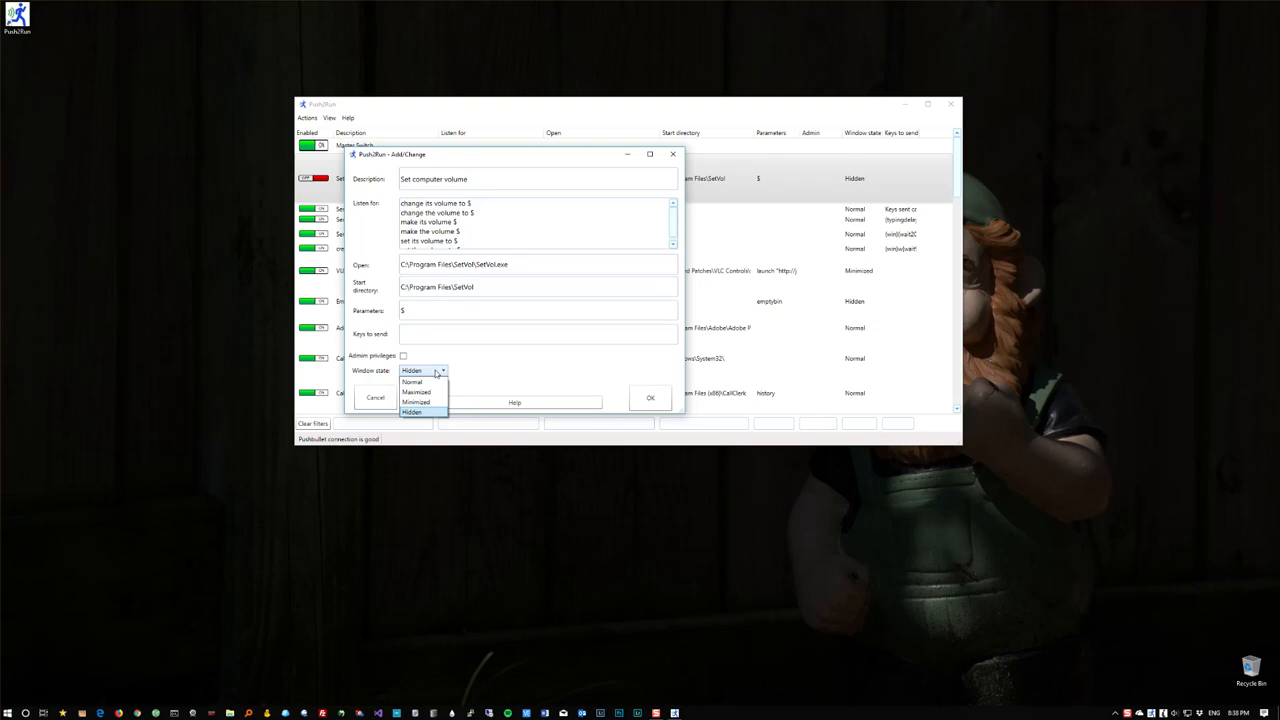
pyautogui.click(411, 413)
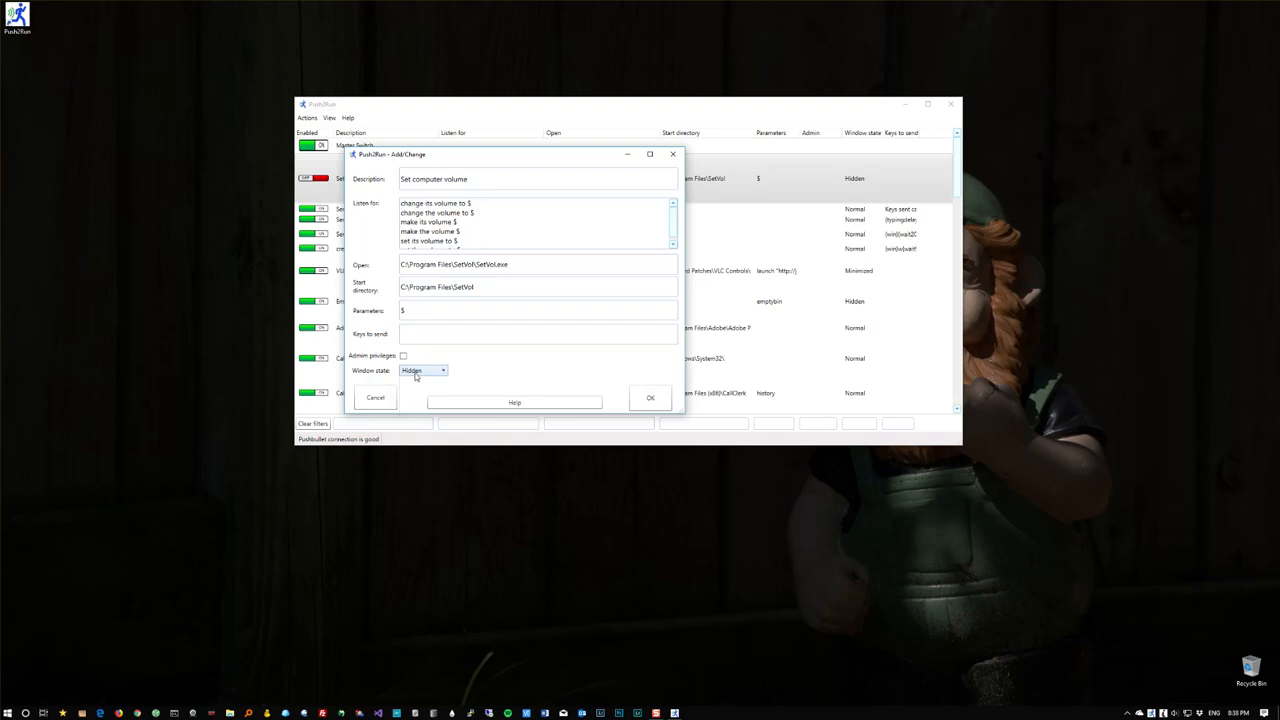
pyautogui.moveTo(192, 121)
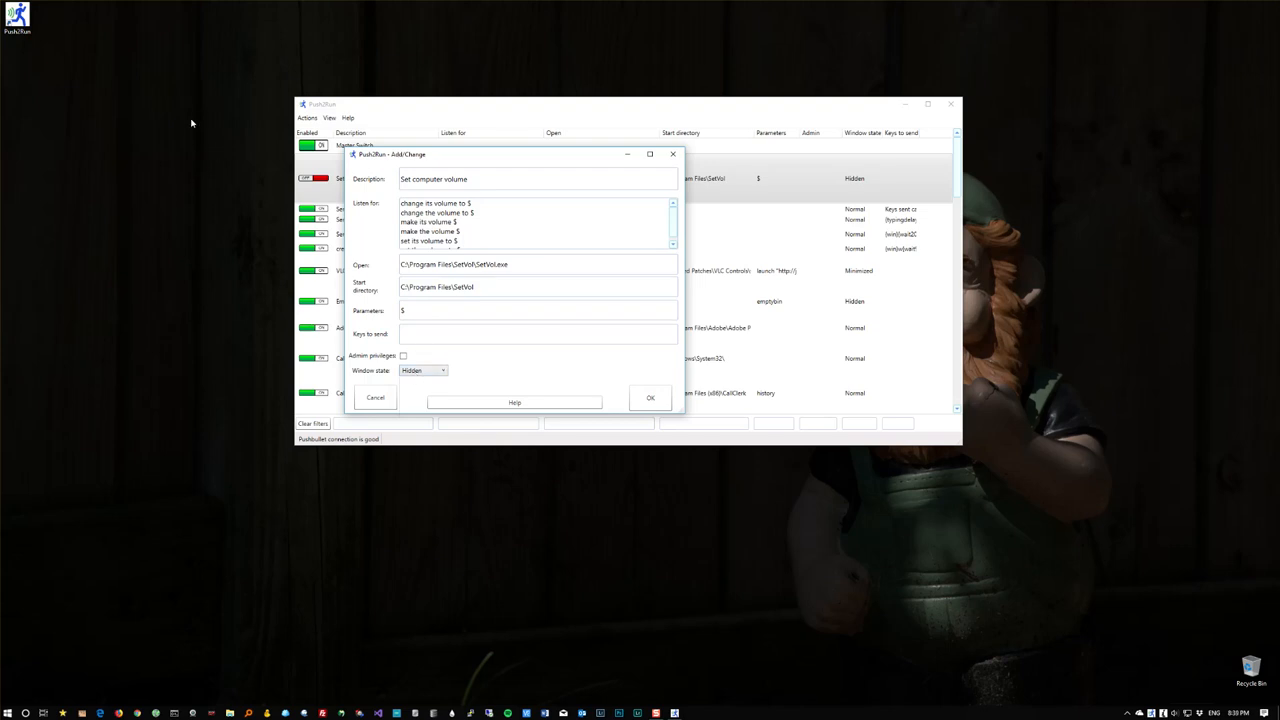
pyautogui.moveTo(154, 344)
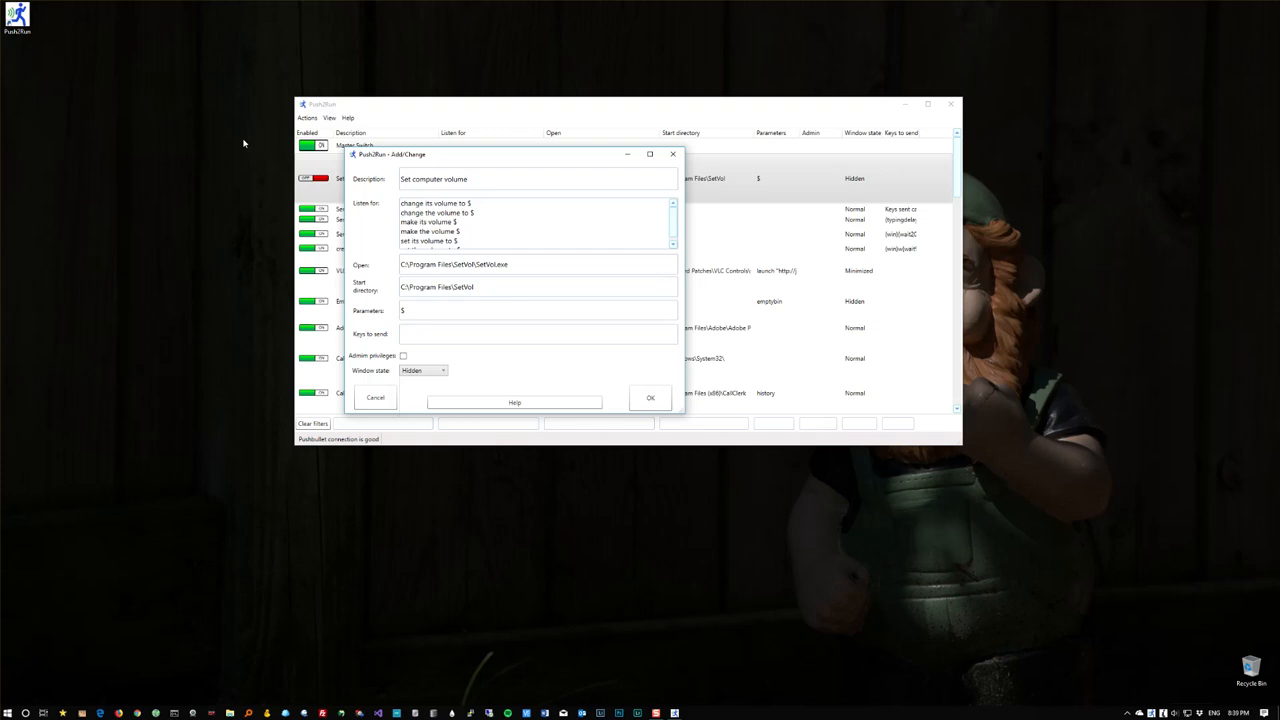
pyautogui.moveTo(558, 379)
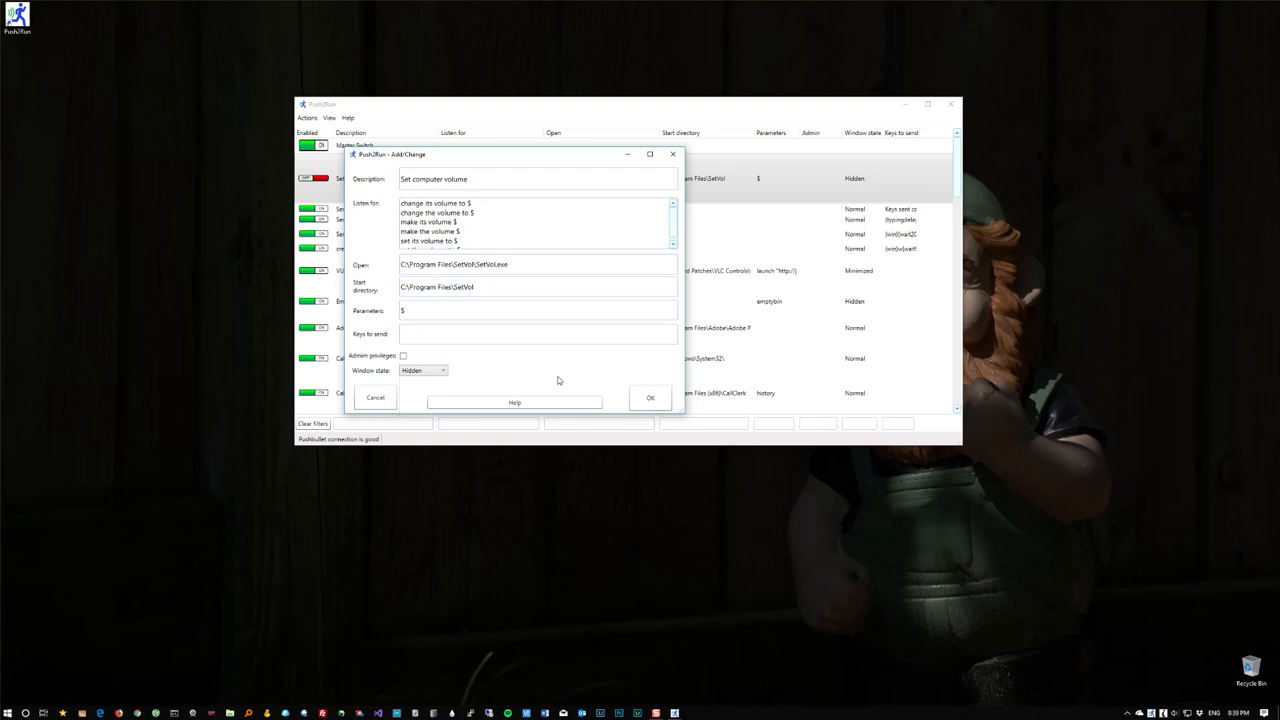
# Close the Set computer volume editor and the Push2Run window.
pyautogui.click(650, 397)
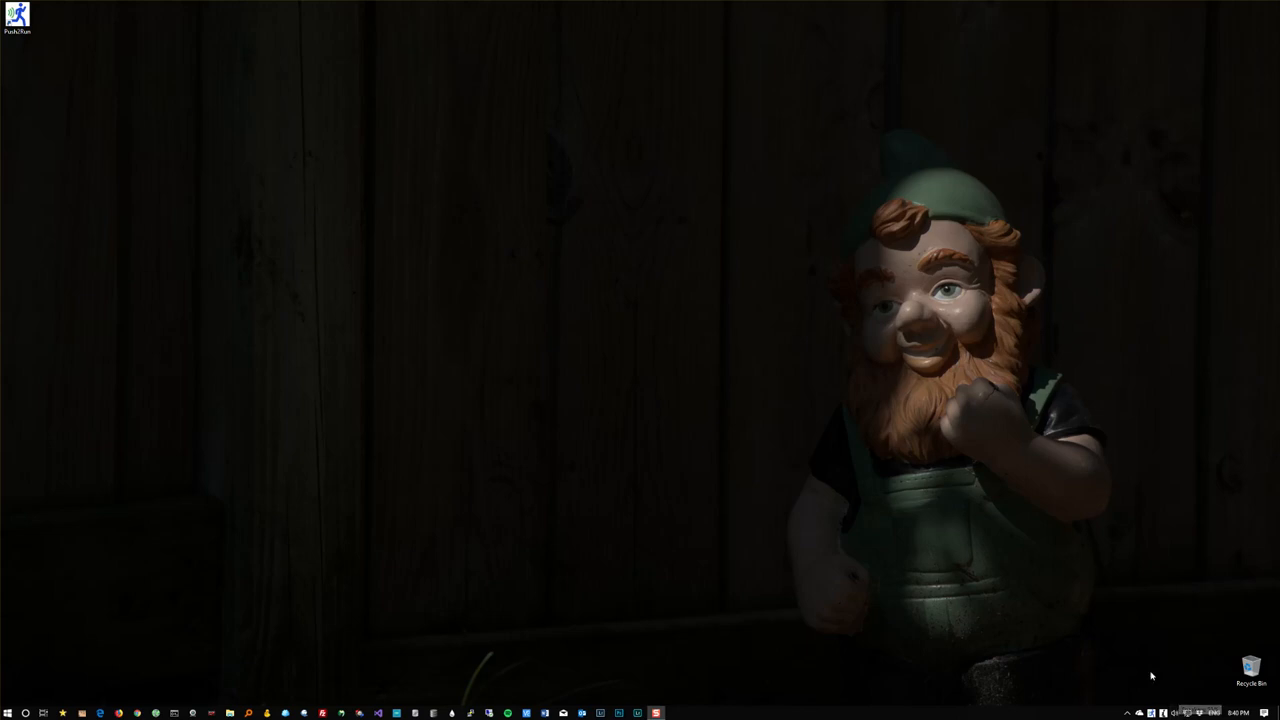
pyautogui.moveTo(642, 466)
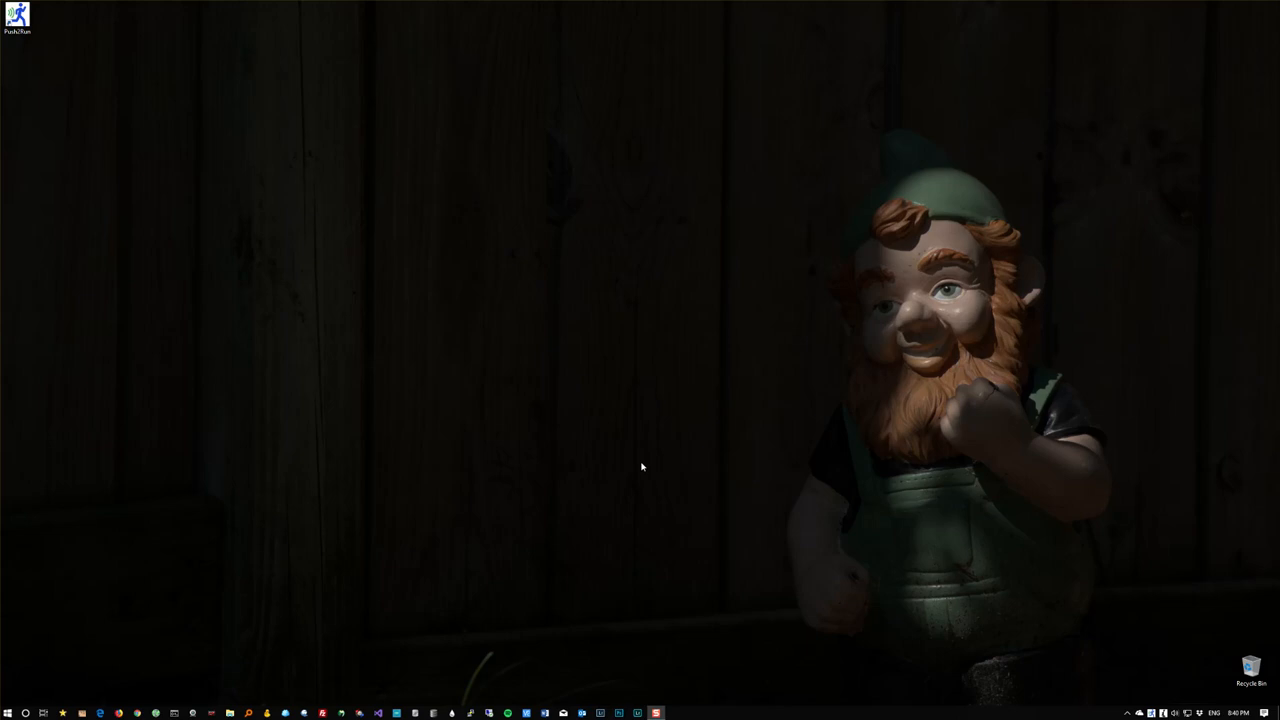
pyautogui.moveTo(628, 458)
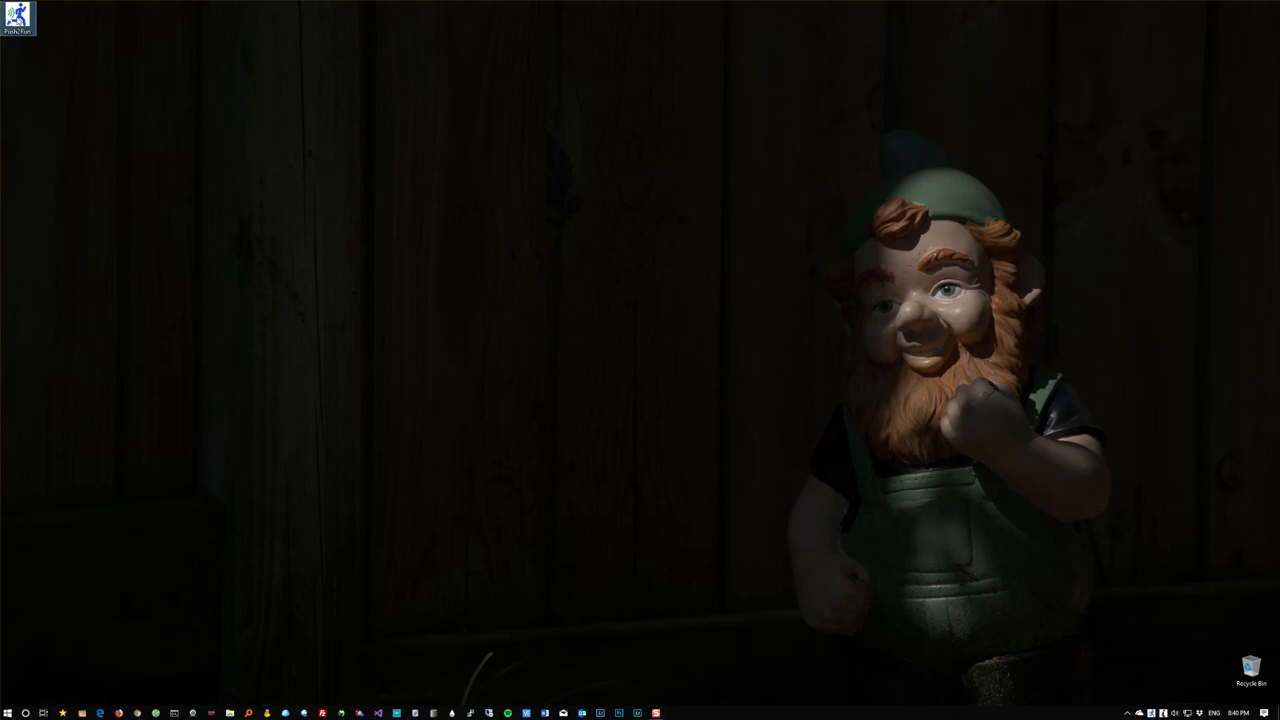
# Reopen Push2Run and edit the 'Send keys to an application - example 1' entry.
pyautogui.doubleClick(10, 15)
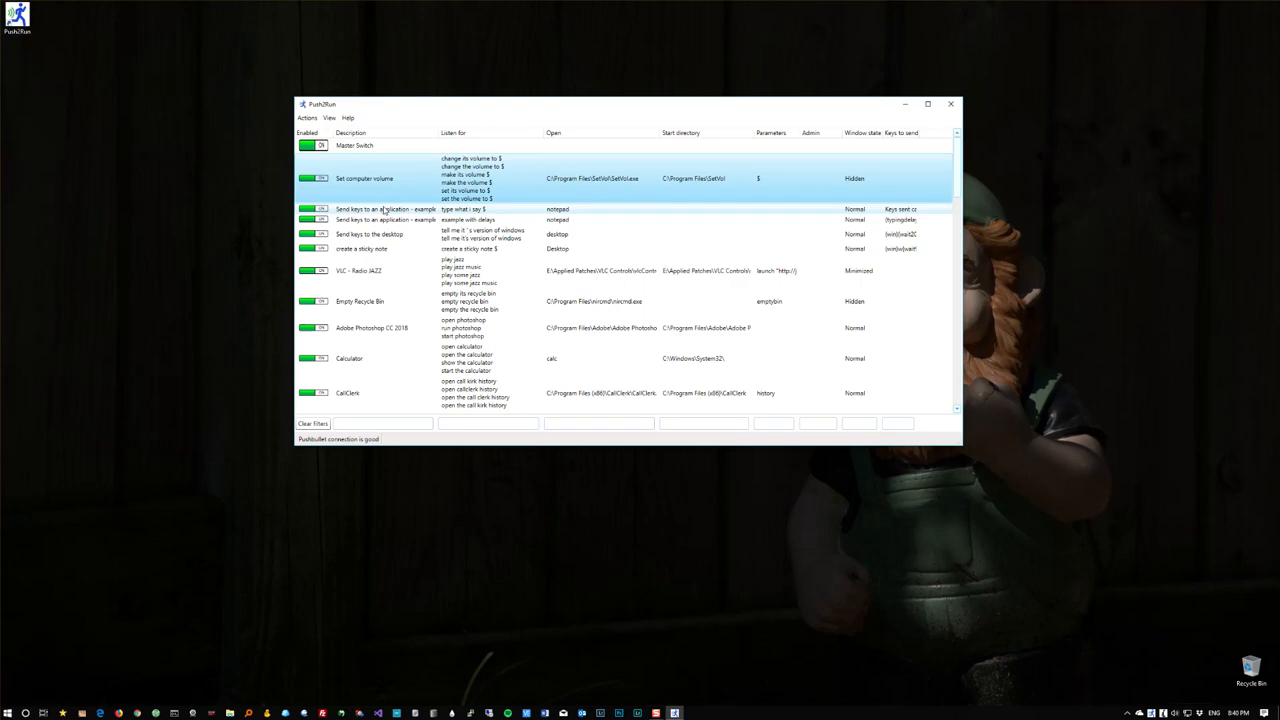
pyautogui.click(395, 210)
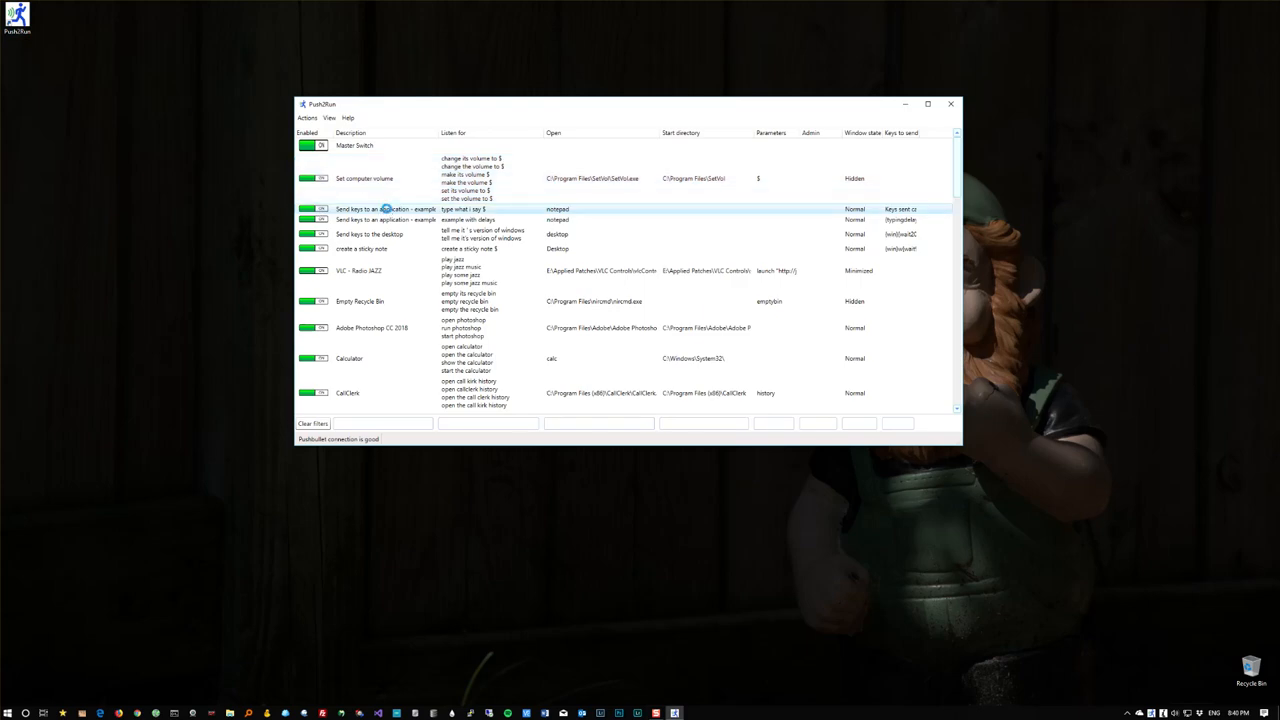
pyautogui.doubleClick(392, 210)
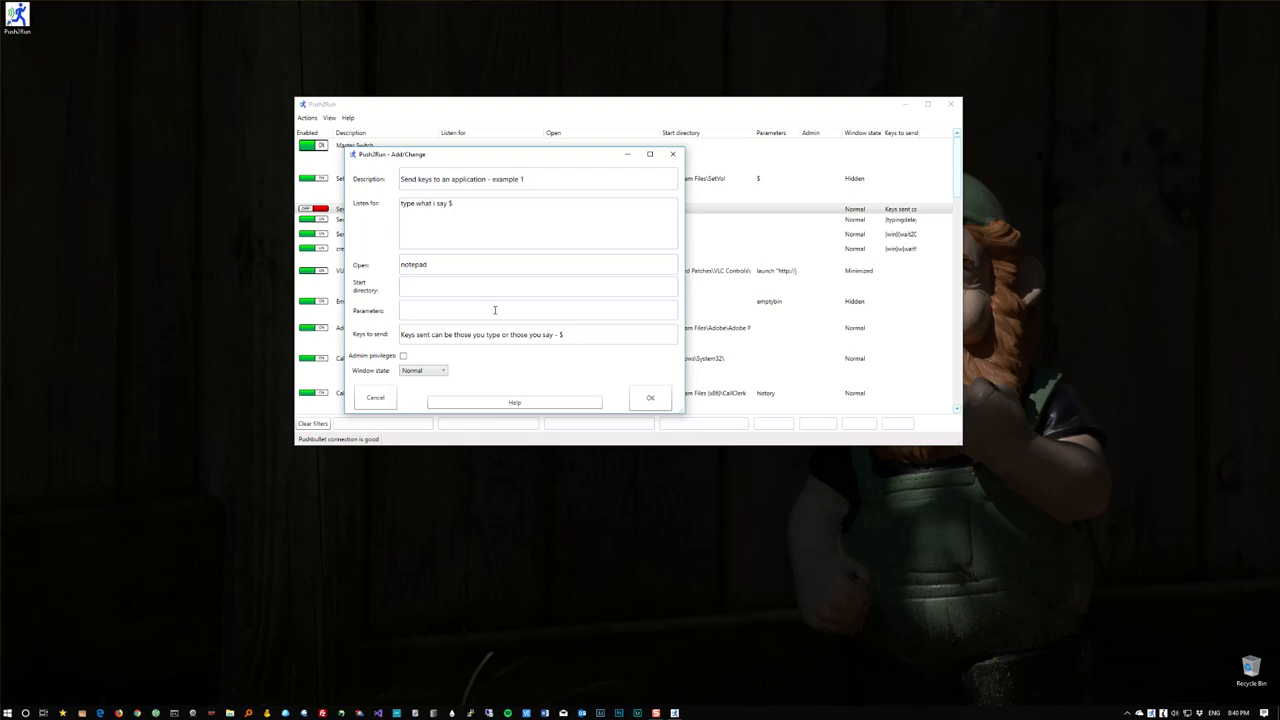
pyautogui.moveTo(441, 264)
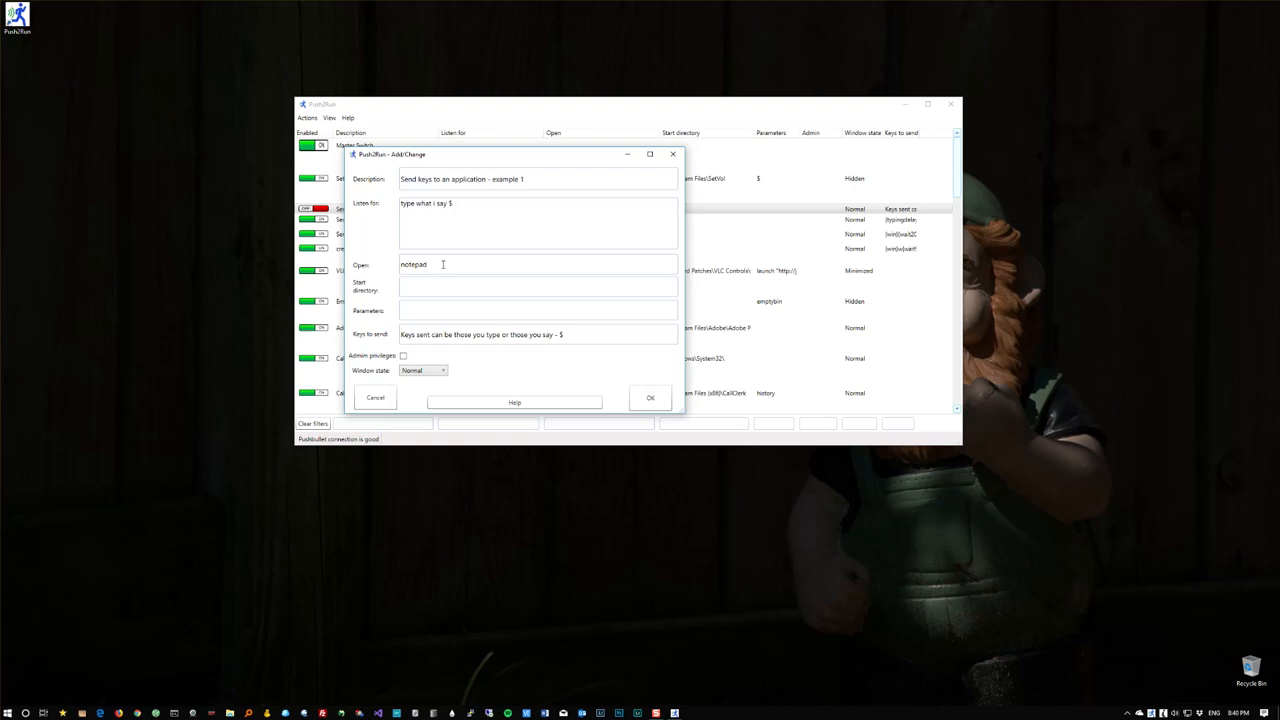
pyautogui.moveTo(457, 296)
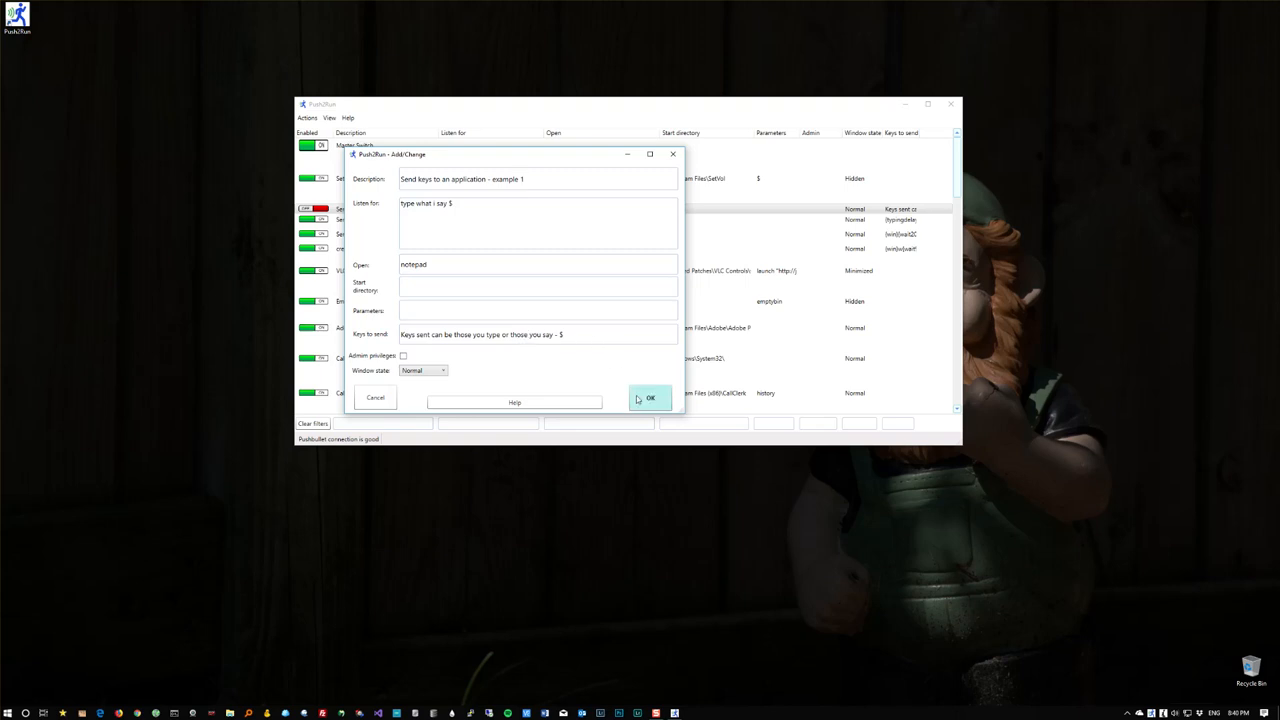
# Confirm the example 1 settings, then close Notepad's test note without saving.
pyautogui.click(648, 398)
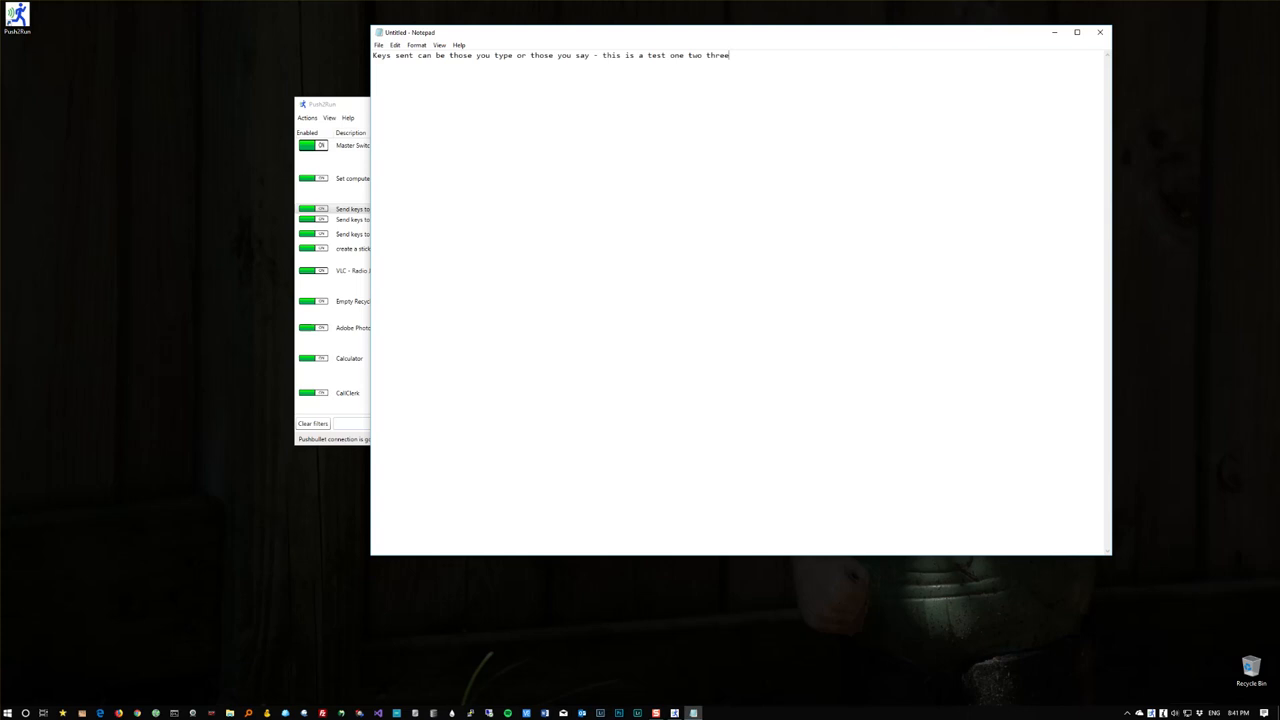
pyautogui.click(1099, 32)
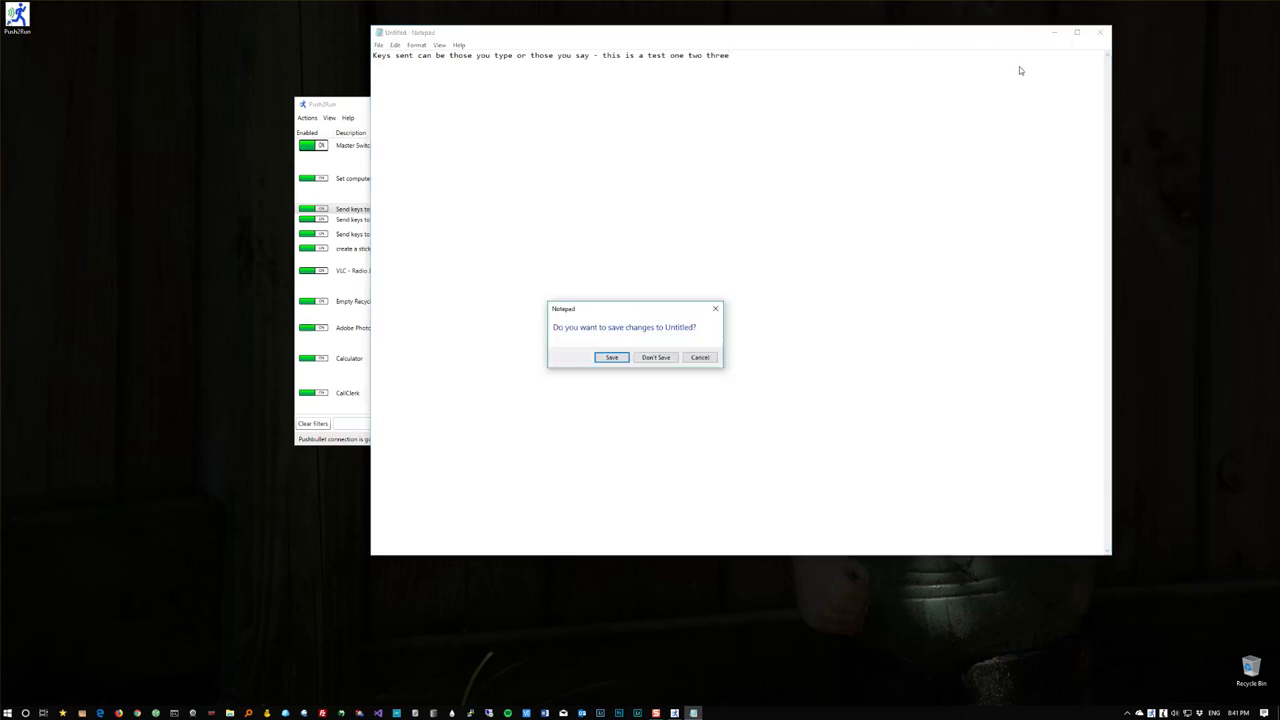
pyautogui.click(655, 357)
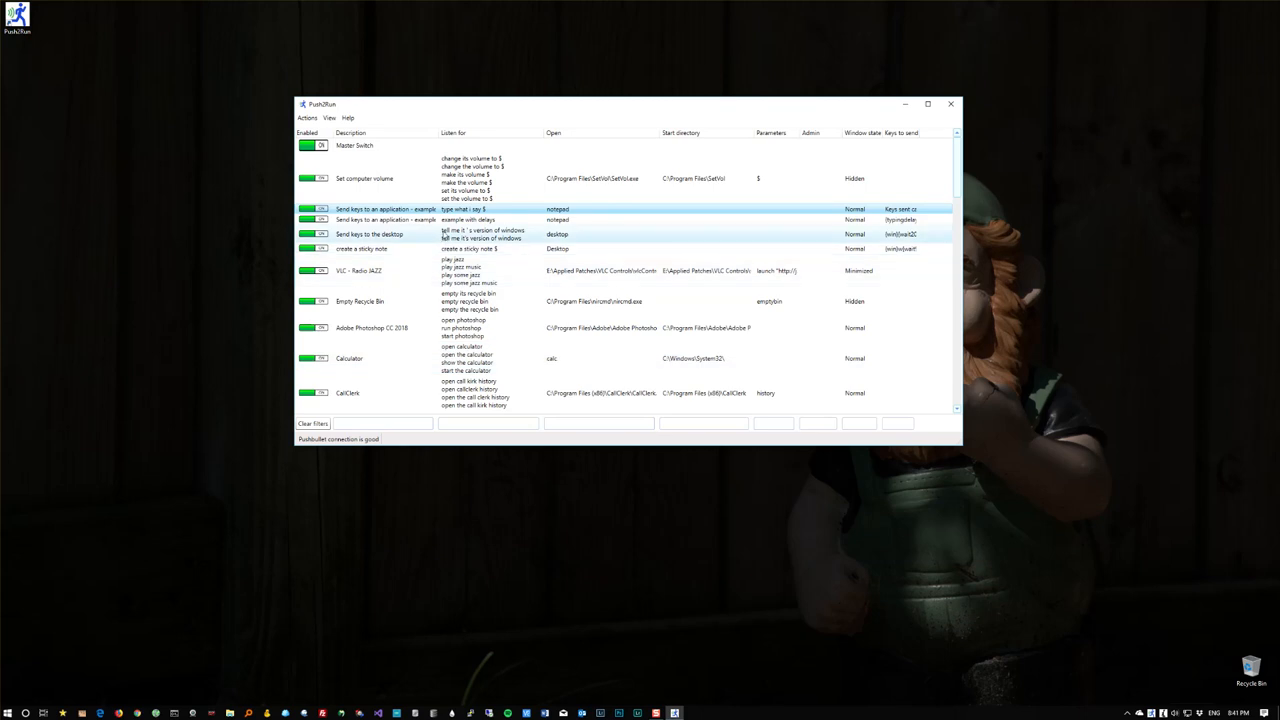
# Edit 'Send keys to an application - example 2' and bring up its help.
pyautogui.doubleClick(375, 219)
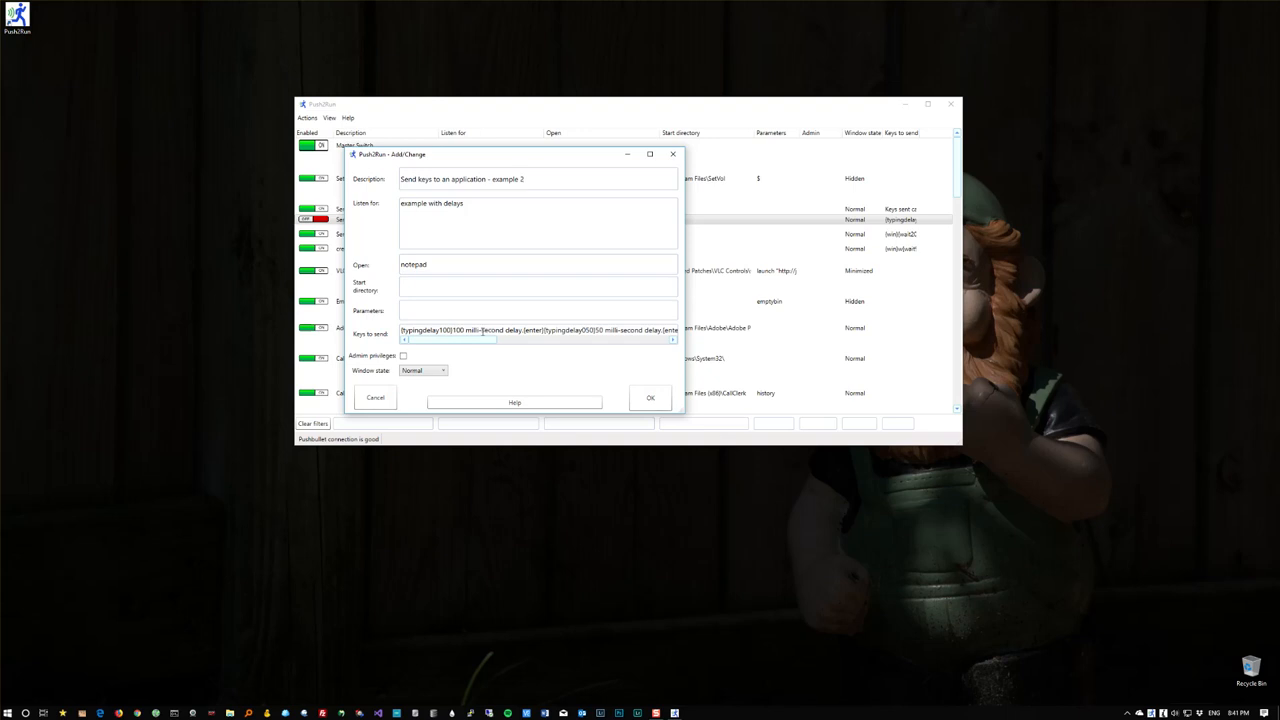
pyautogui.moveTo(514, 401)
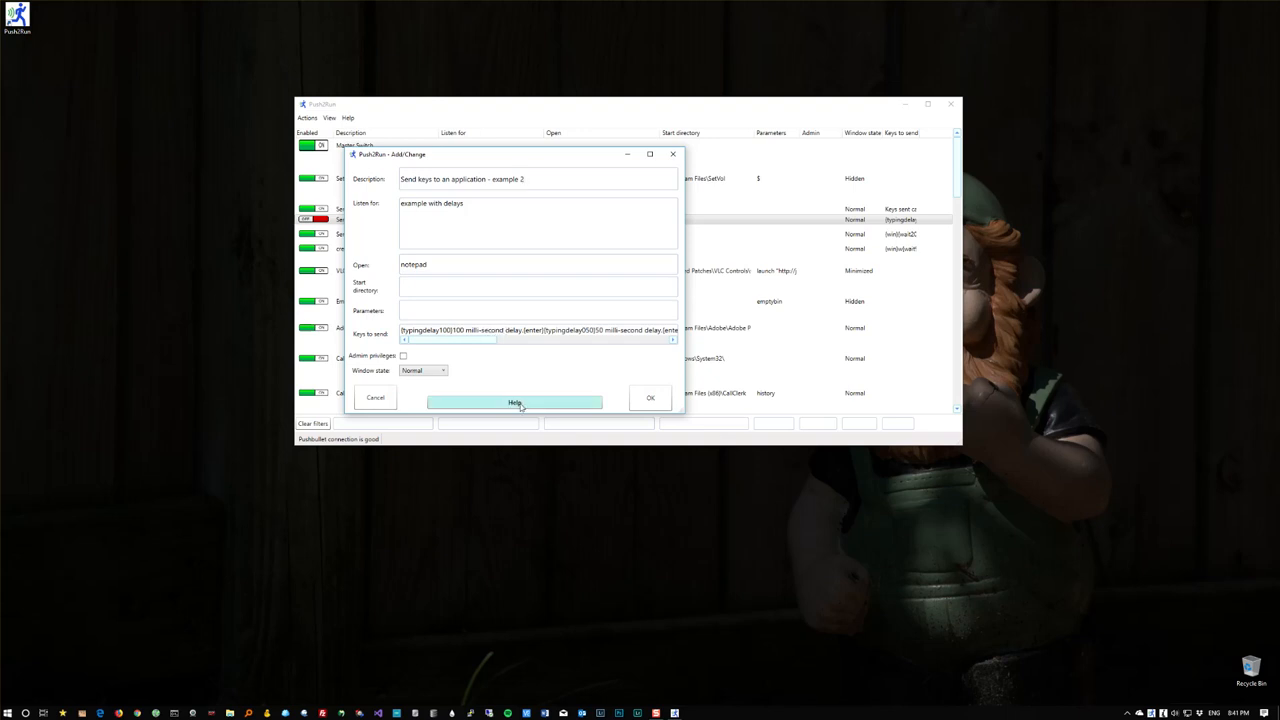
pyautogui.click(514, 398)
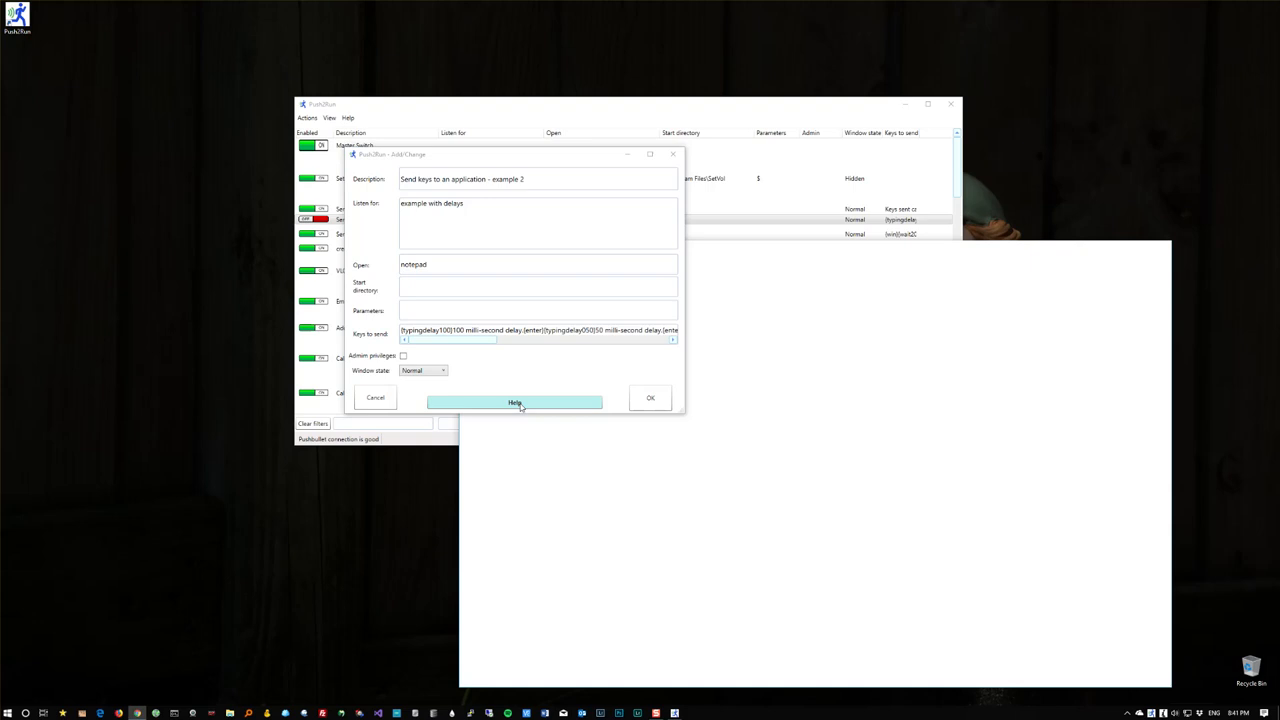
# Scroll the help page to the Keys to send table showing [TYPINGDELAY000] and [WAIT000].
pyautogui.click(515, 400)
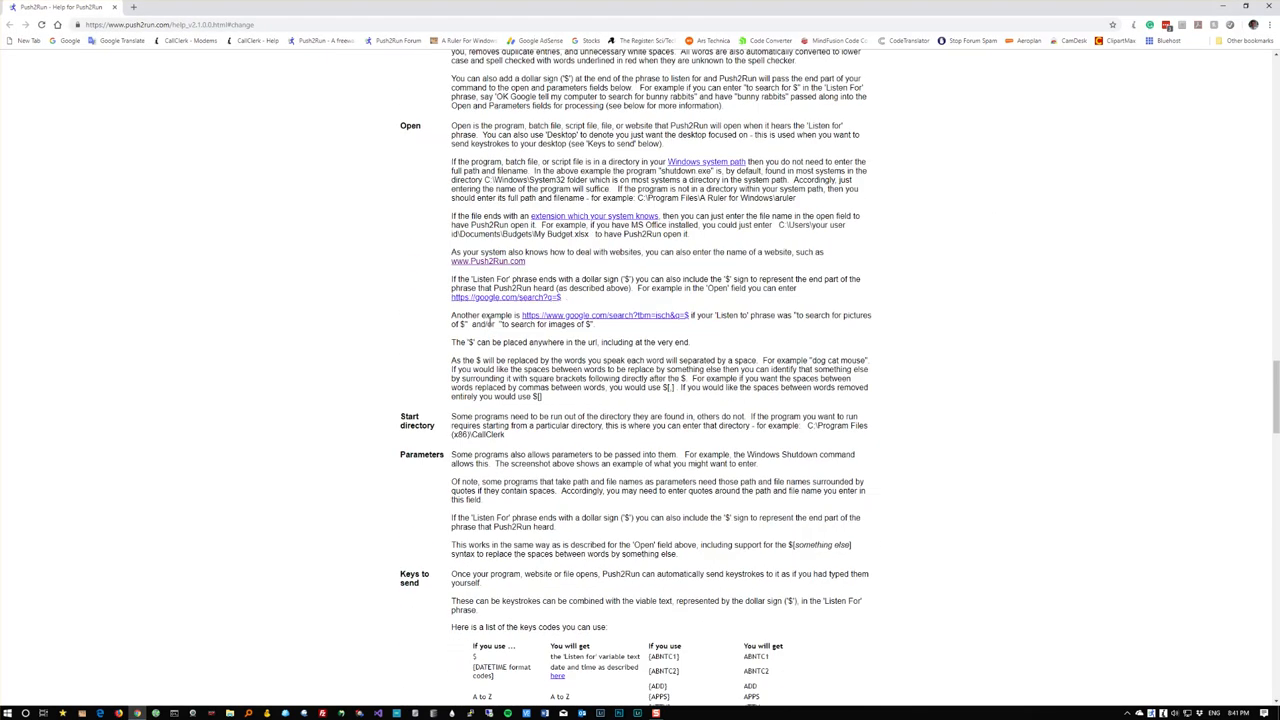
pyautogui.scroll(-3)
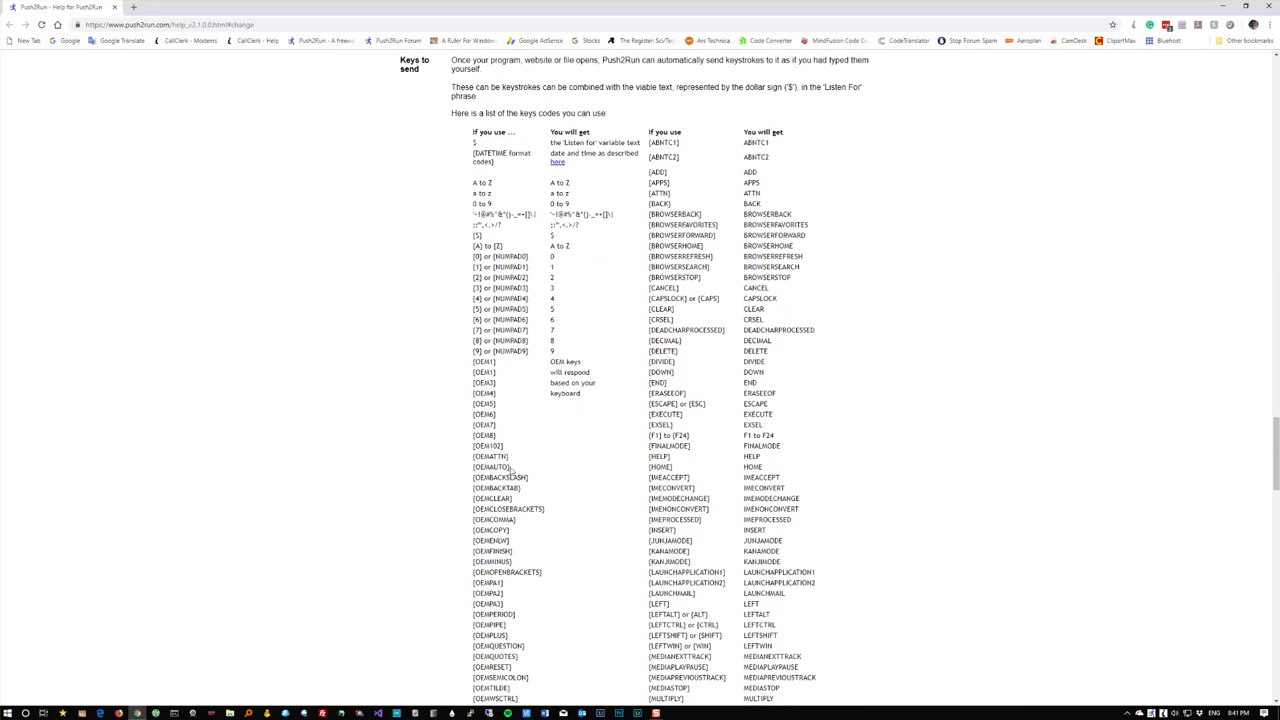
pyautogui.scroll(-3)
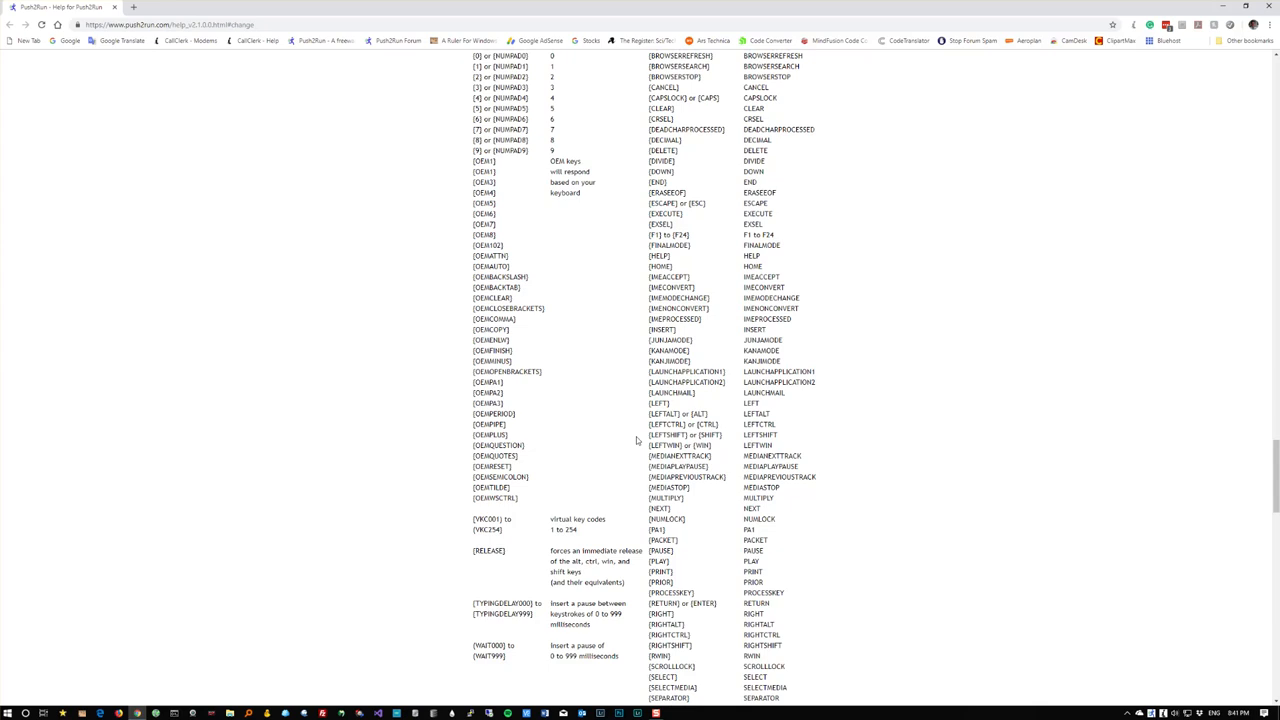
pyautogui.moveTo(665, 425)
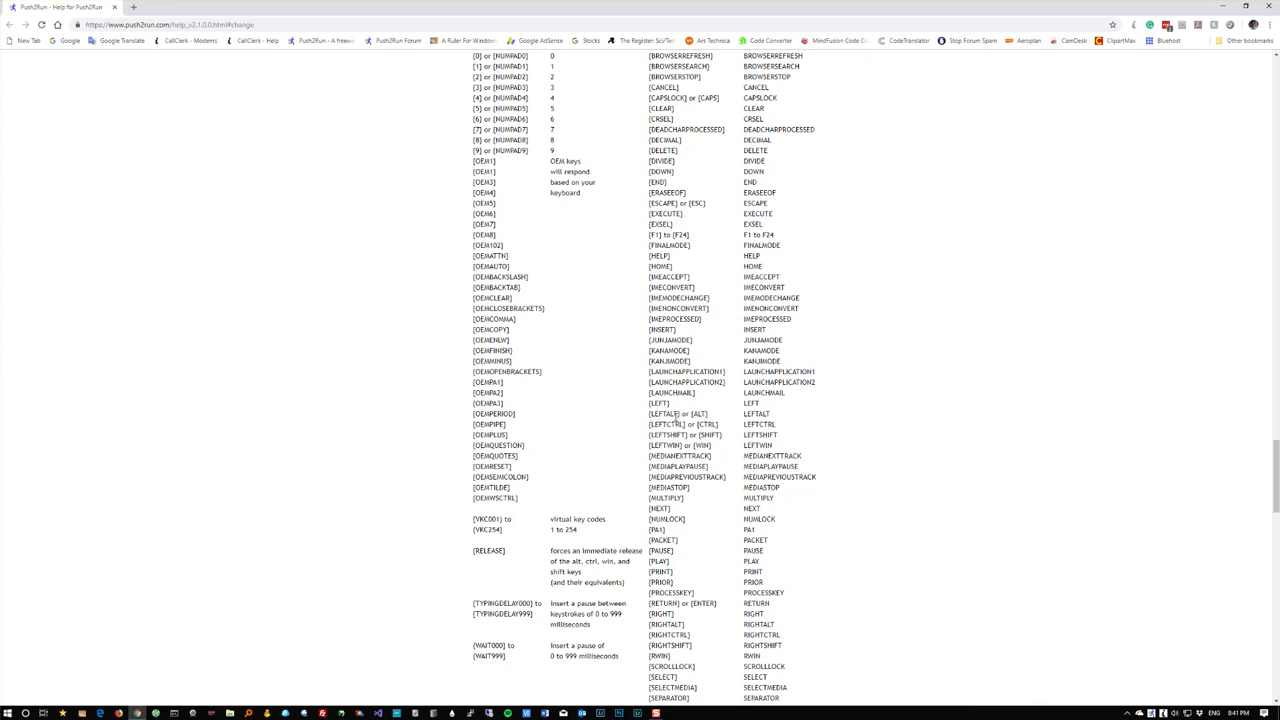
pyautogui.moveTo(679, 414)
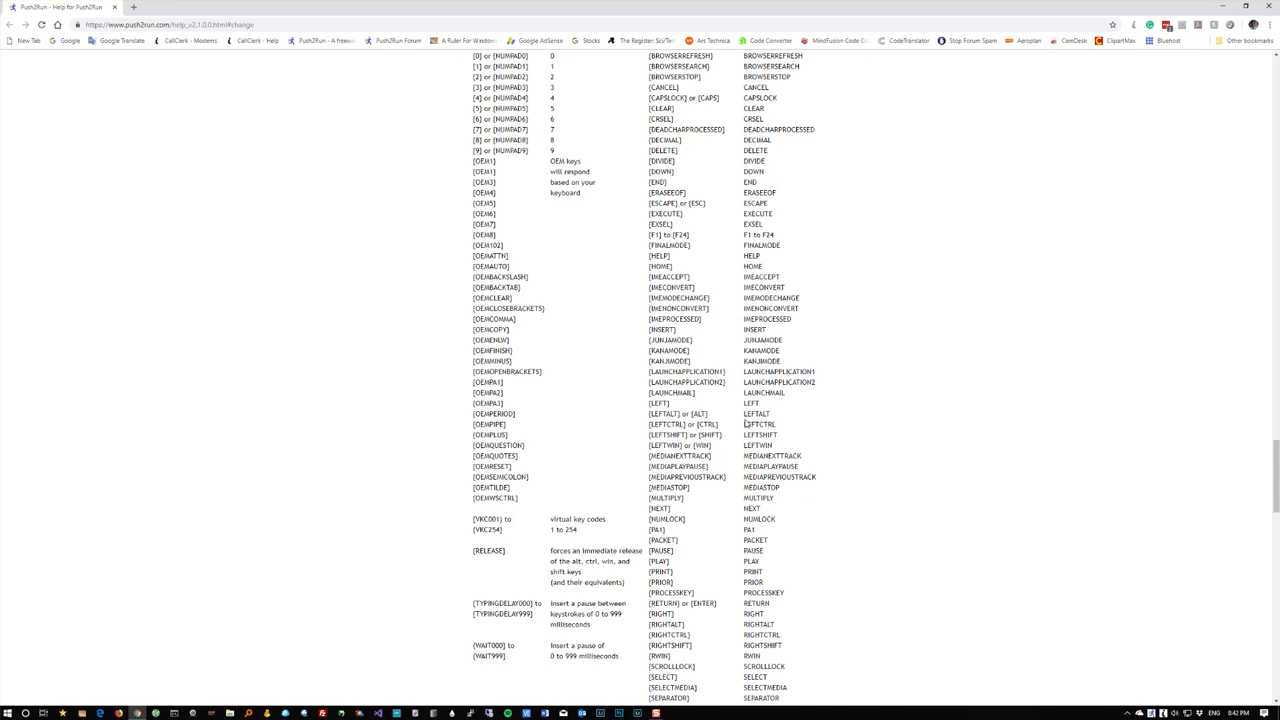
pyautogui.moveTo(690, 645)
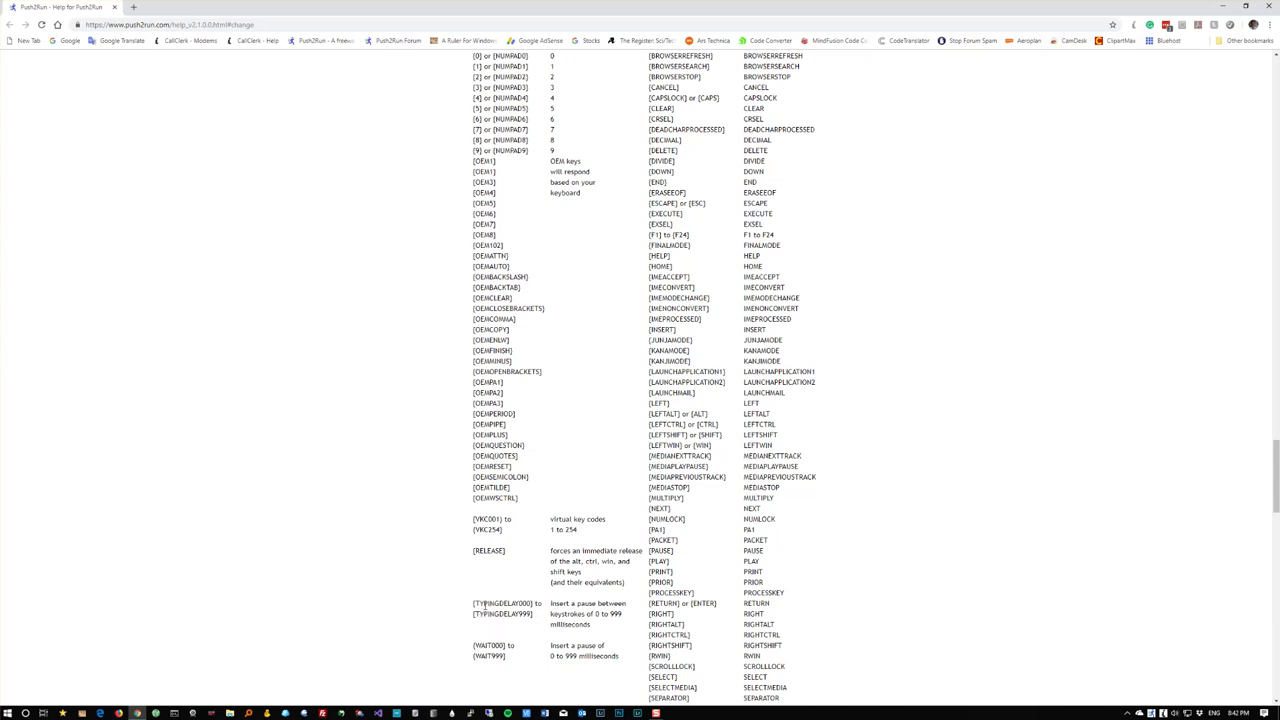
pyautogui.moveTo(505, 624)
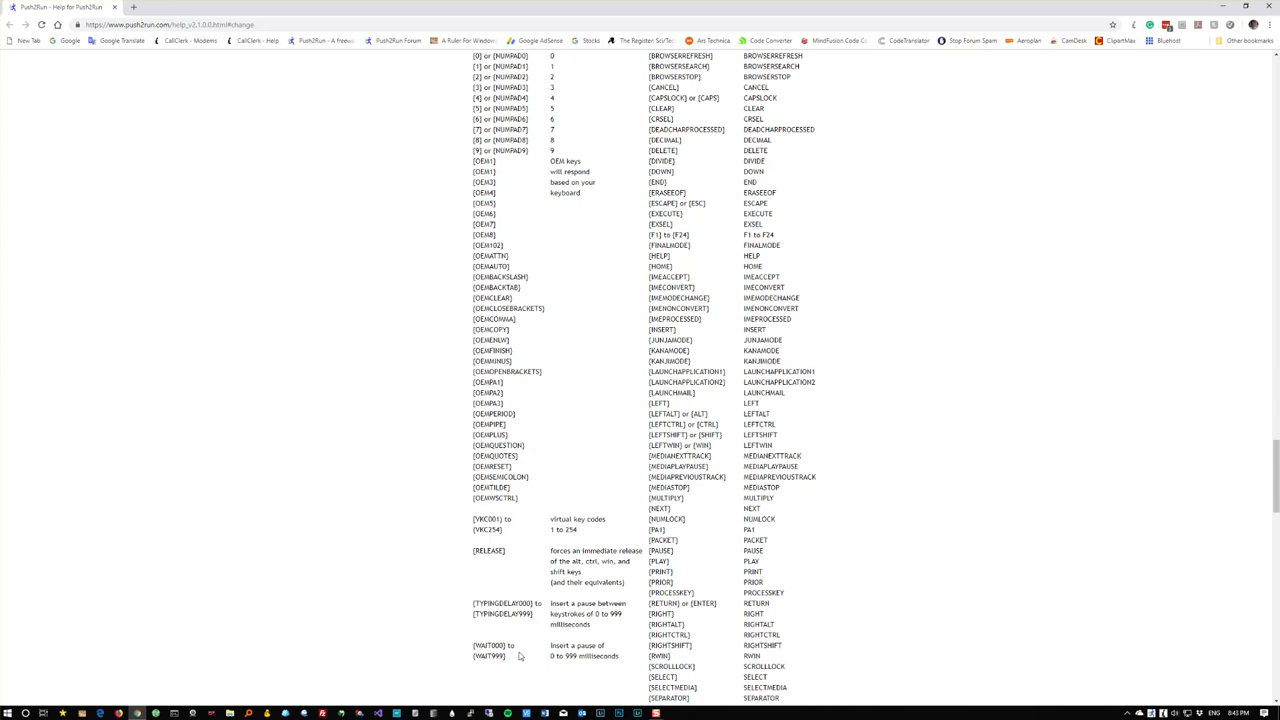
pyautogui.moveTo(582, 238)
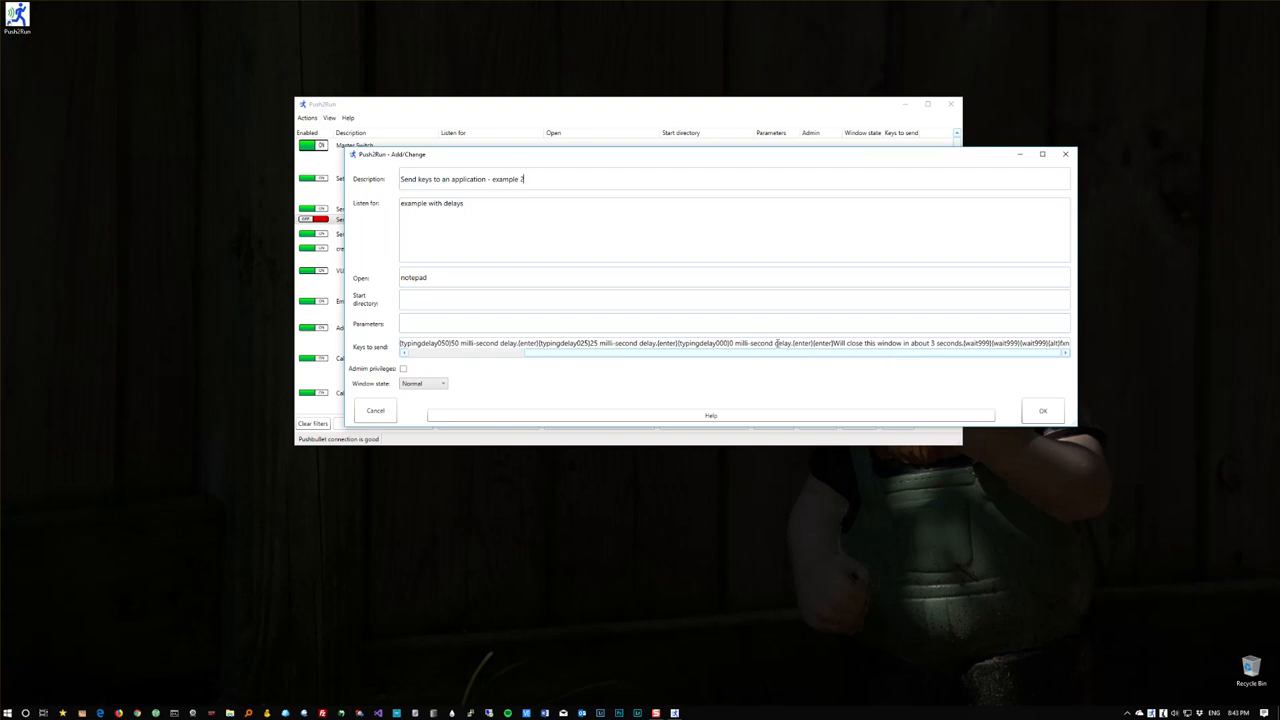
pyautogui.moveTo(858, 348)
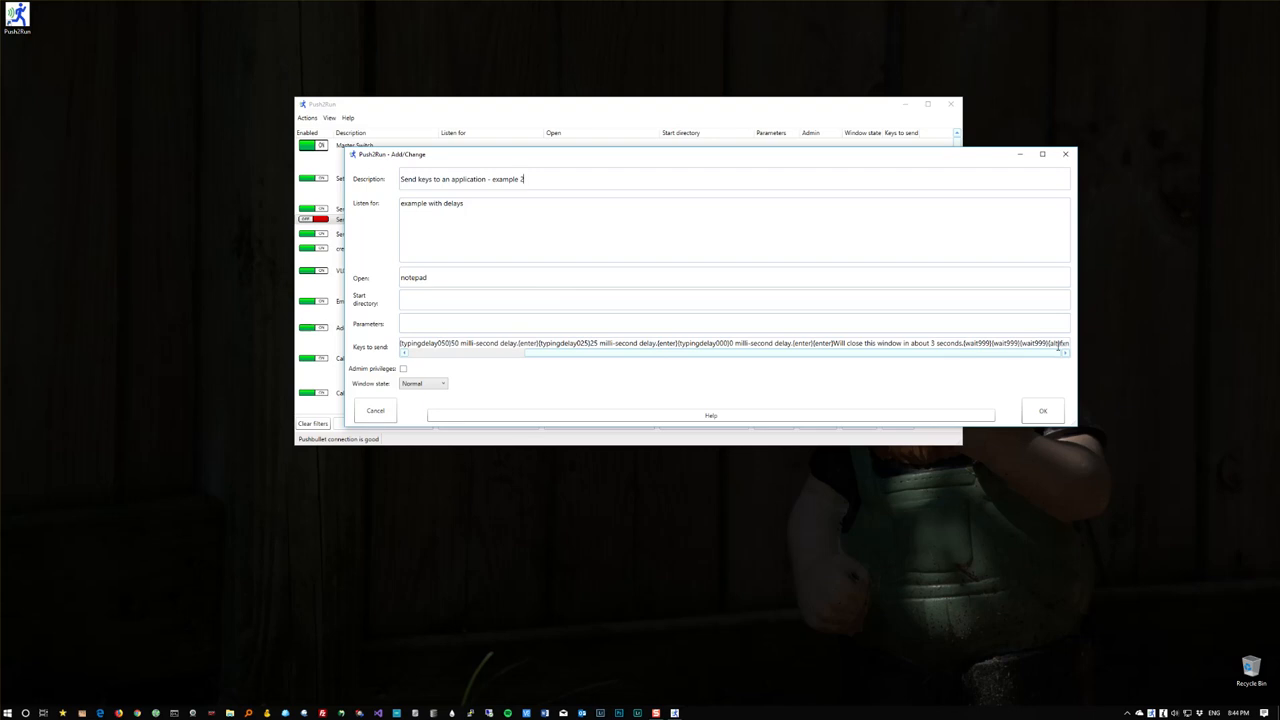
pyautogui.moveTo(1051, 357)
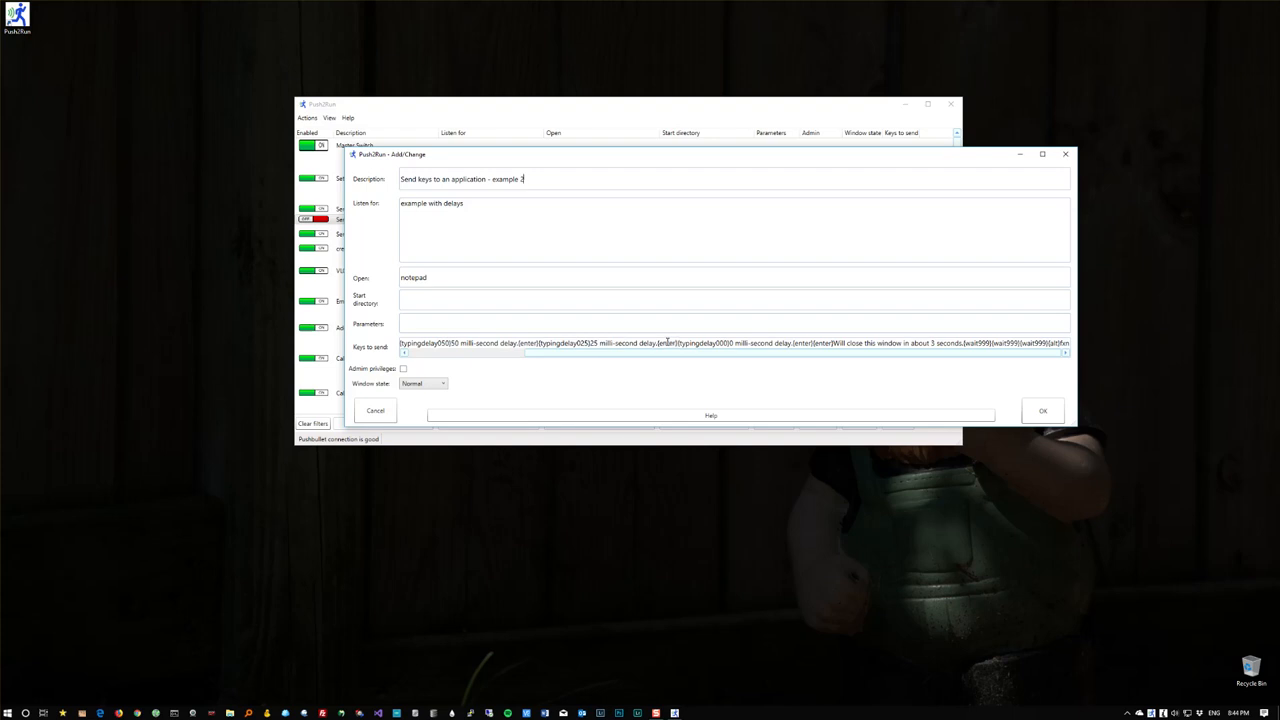
pyautogui.moveTo(672, 372)
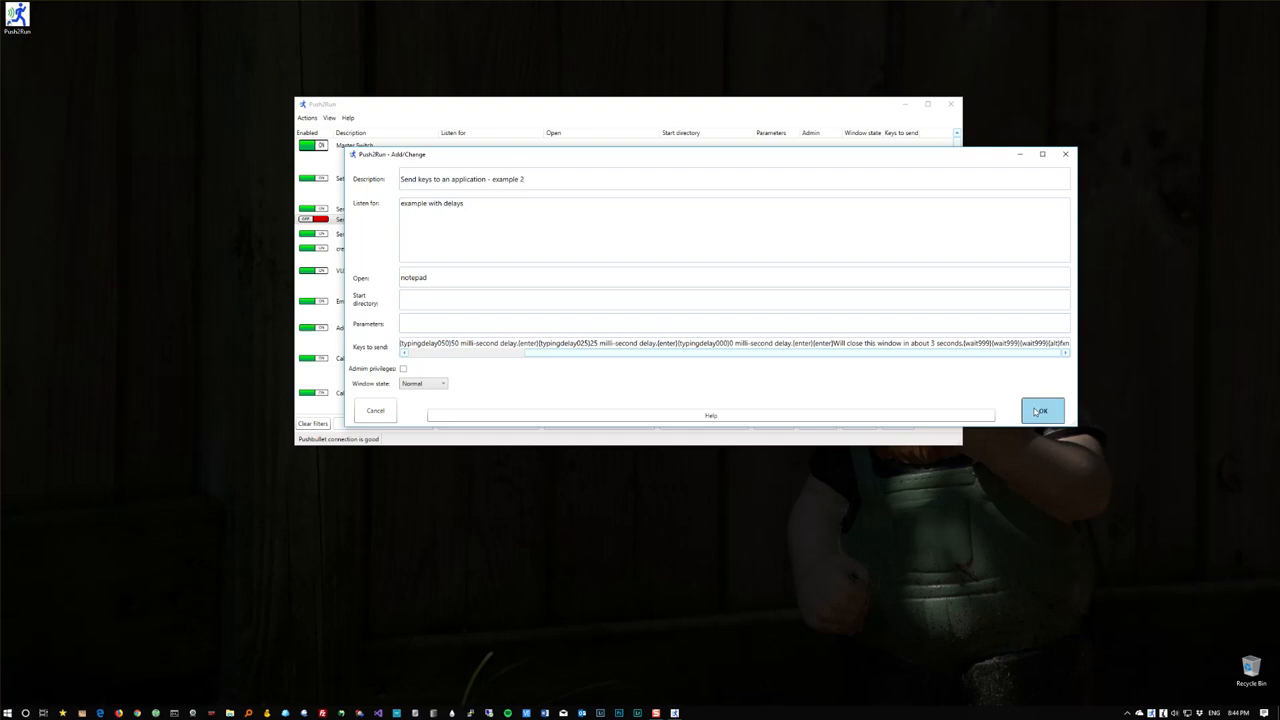
# Close the example 2 editor with OK, keeping its delayed keystrokes.
pyautogui.click(1041, 411)
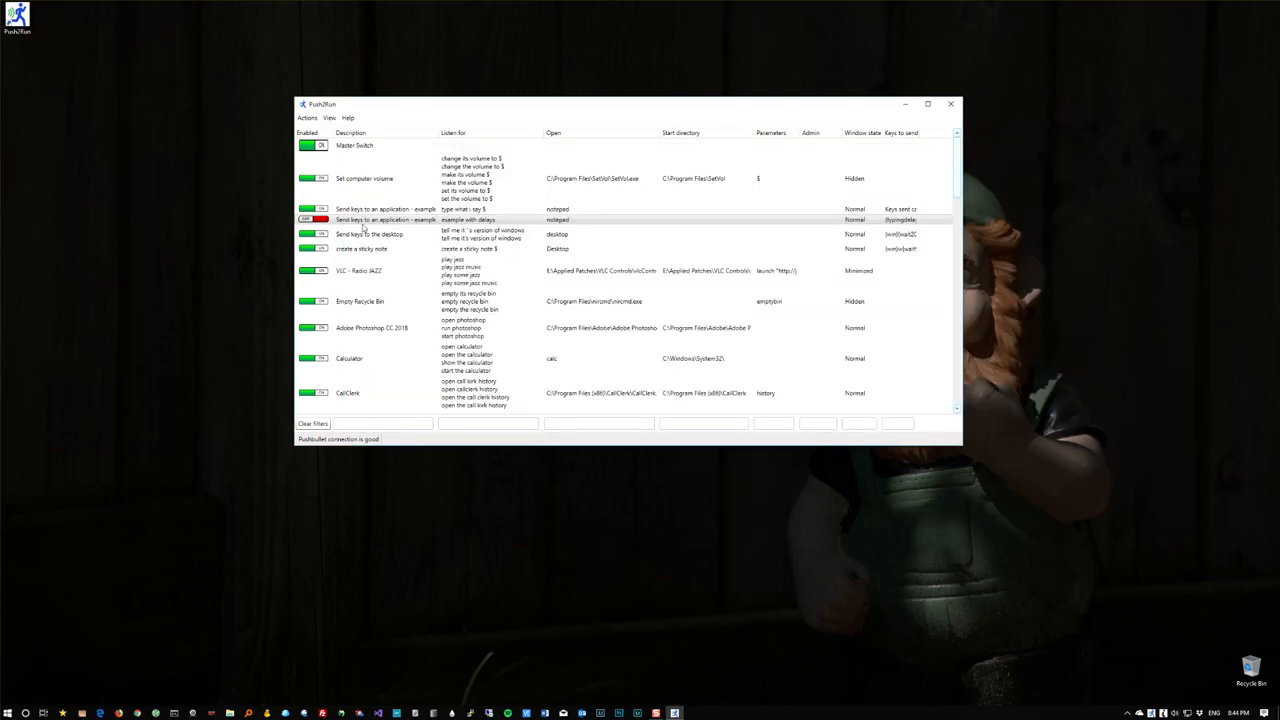
# Run the example 2 entry so Notepad types '100 milli-second delay.' text.
pyautogui.rightClick(370, 219)
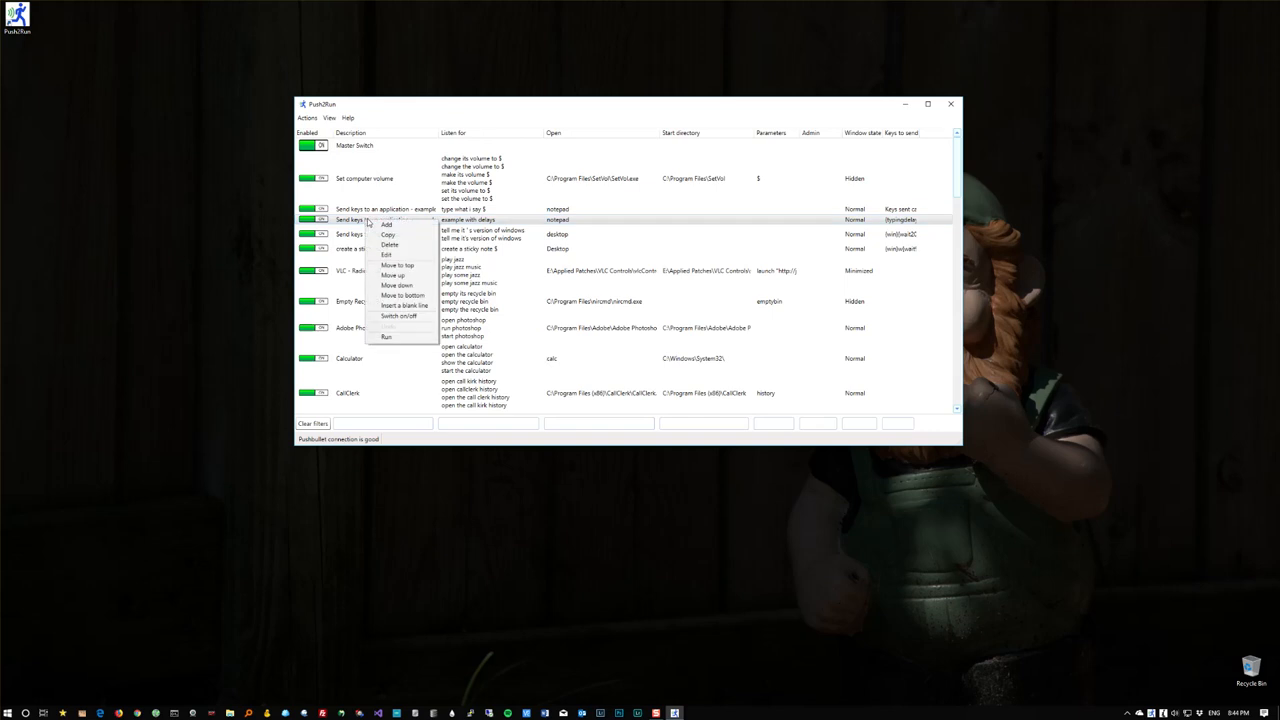
pyautogui.click(388, 337)
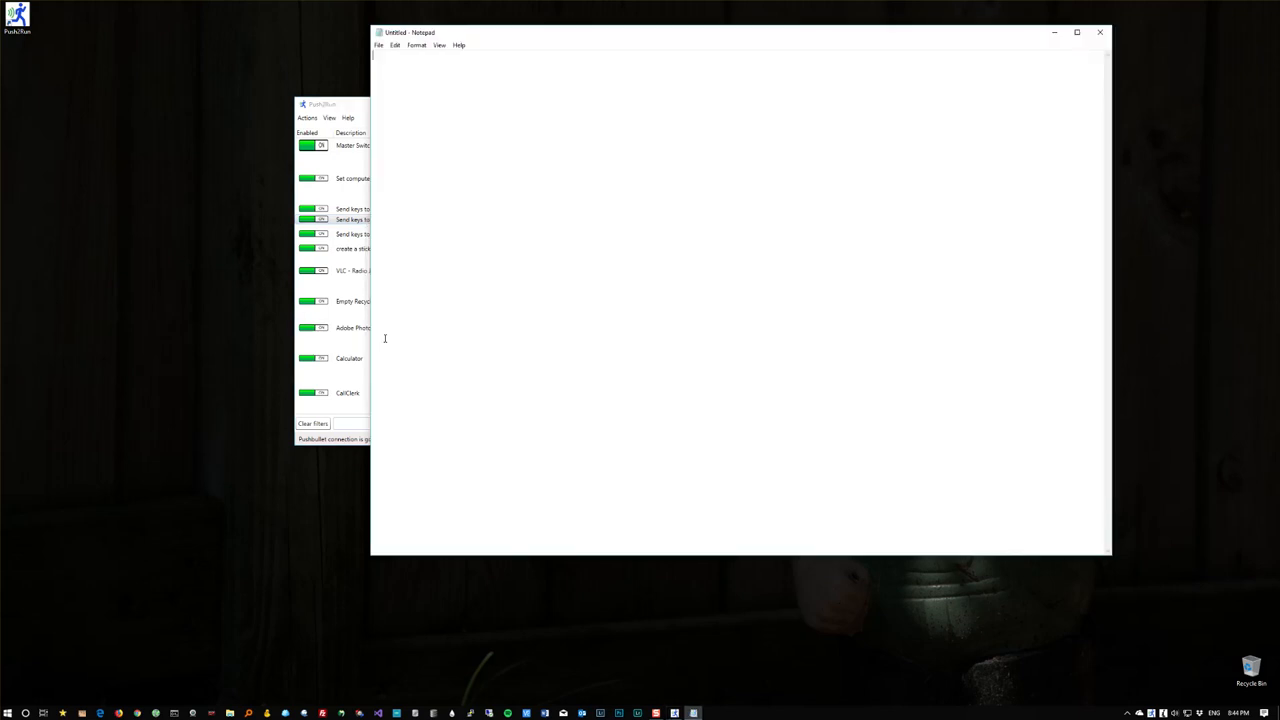
pyautogui.write('100 milli-')
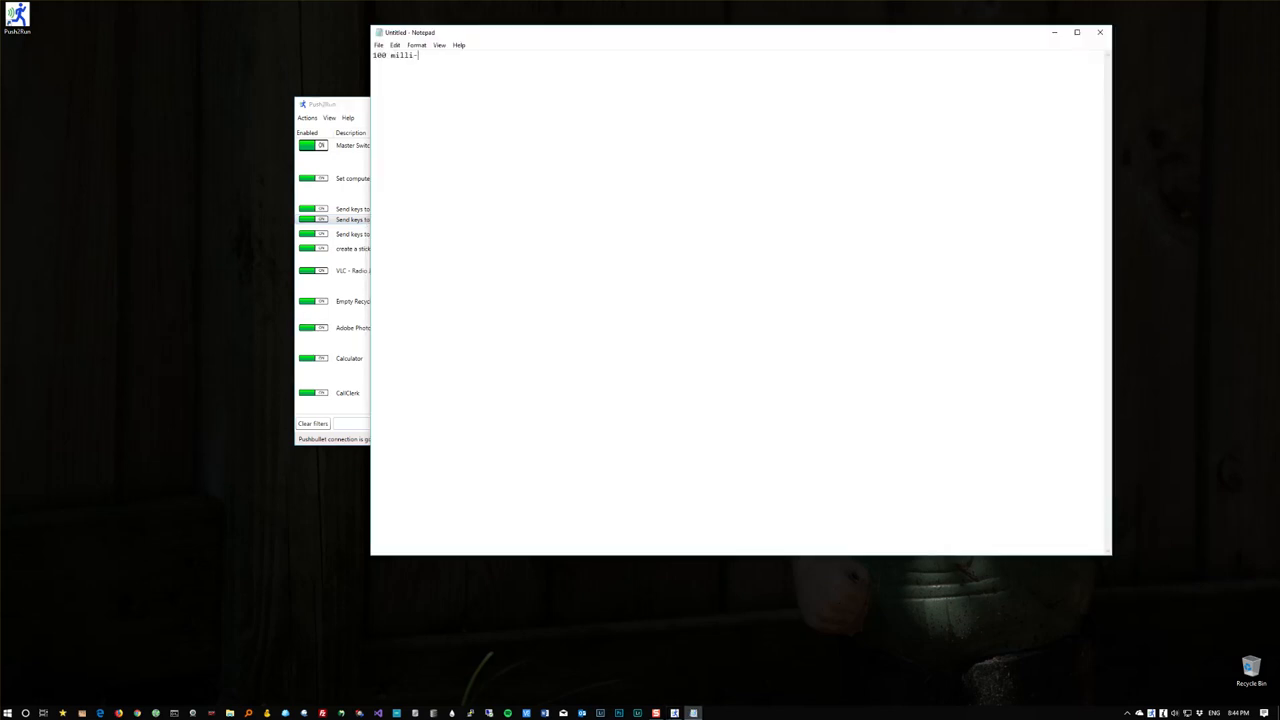
pyautogui.write('second delay.')
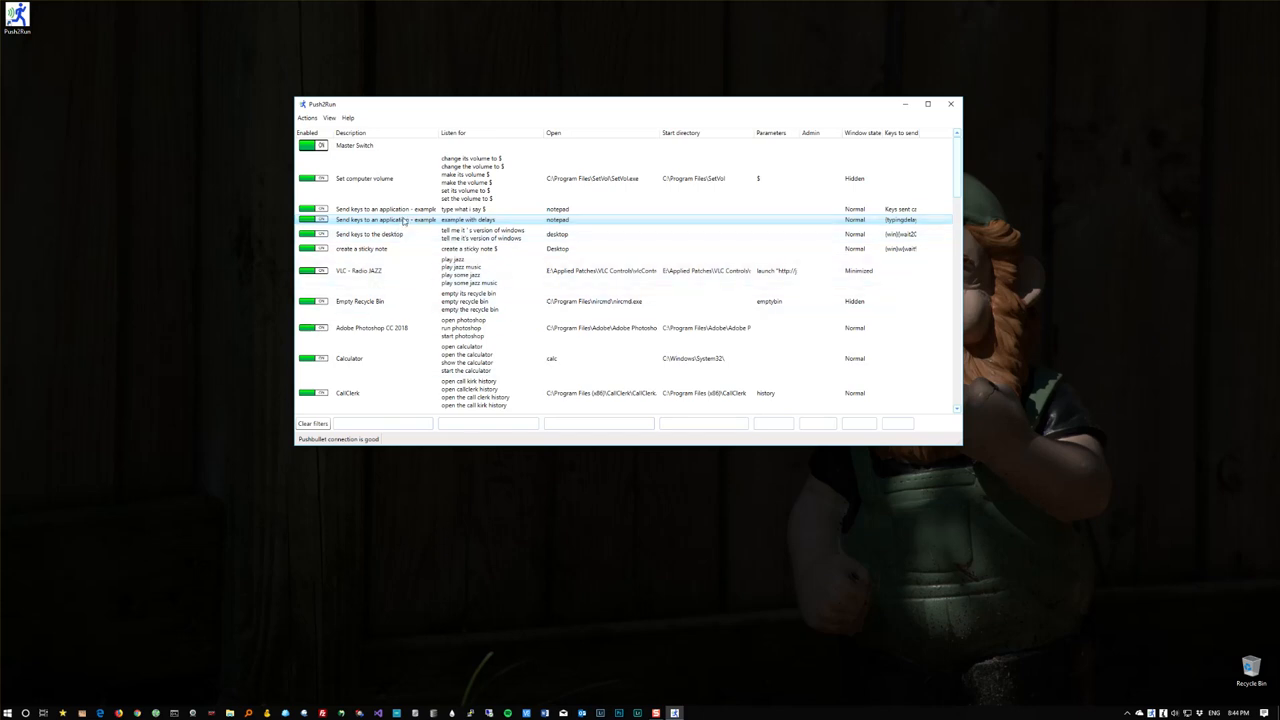
pyautogui.click(400, 237)
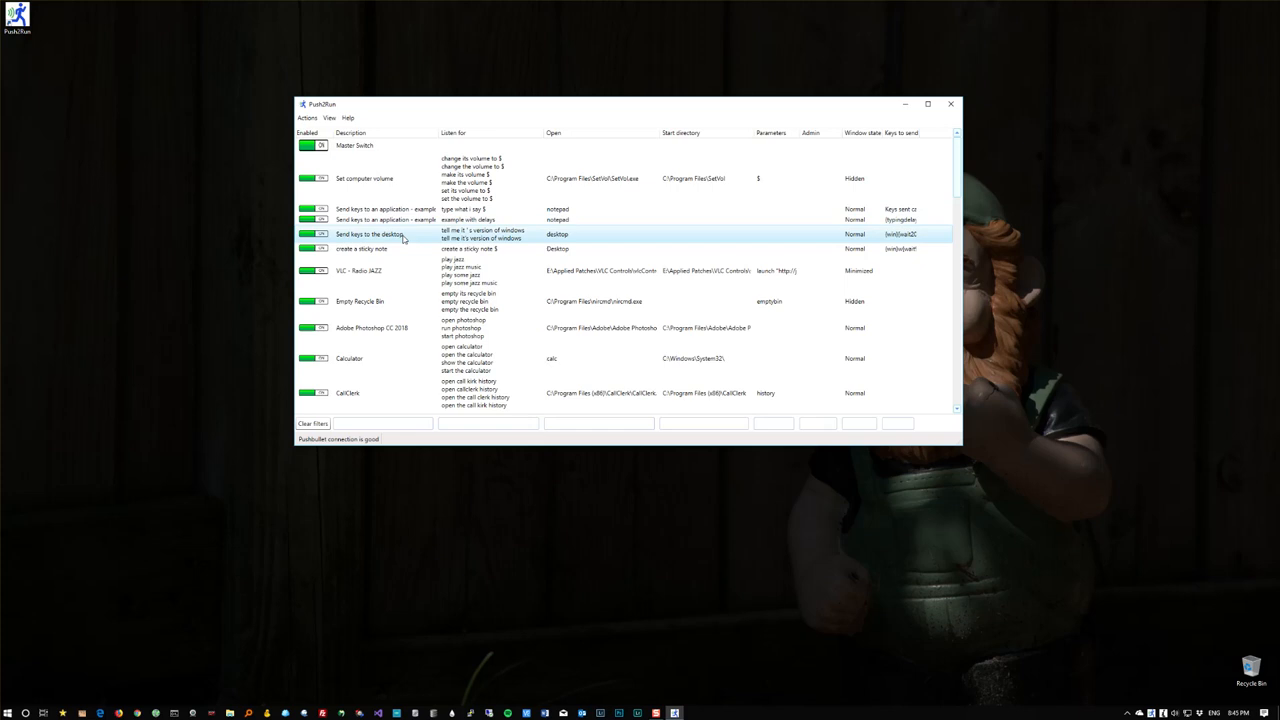
# Review the Send keys to the desktop entry's keys and confirm it with OK.
pyautogui.doubleClick(380, 235)
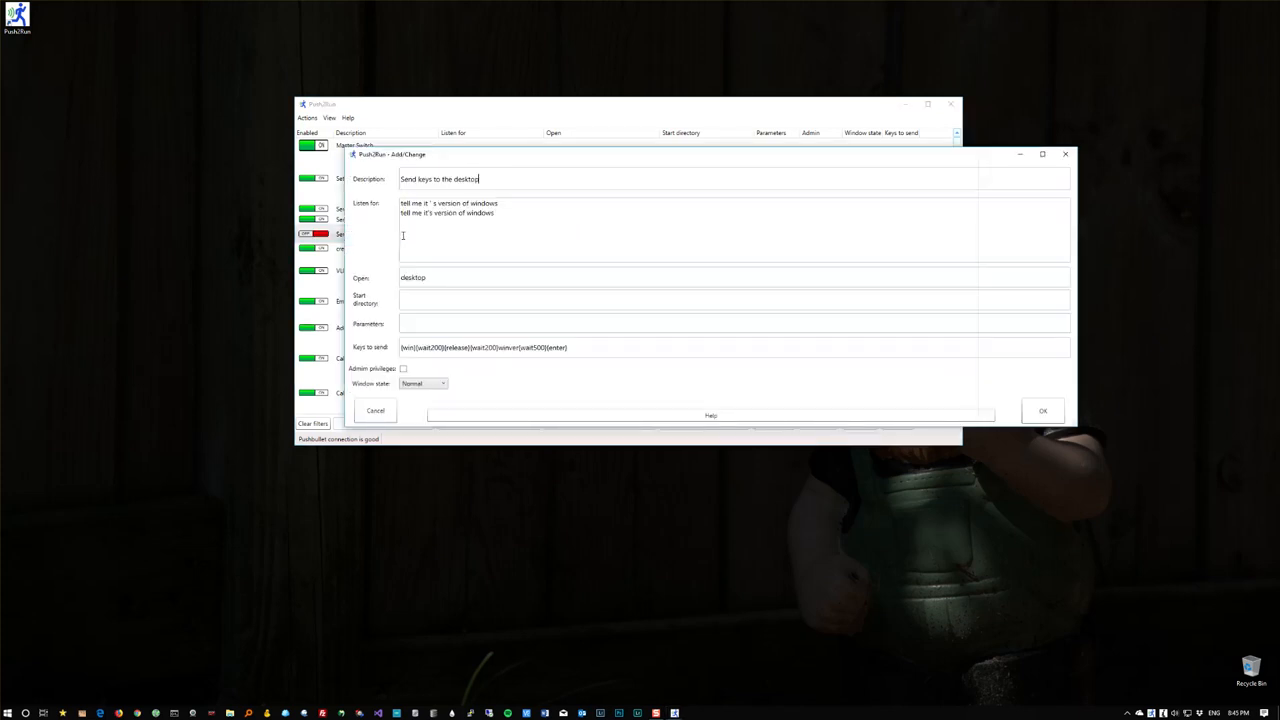
pyautogui.click(413, 277)
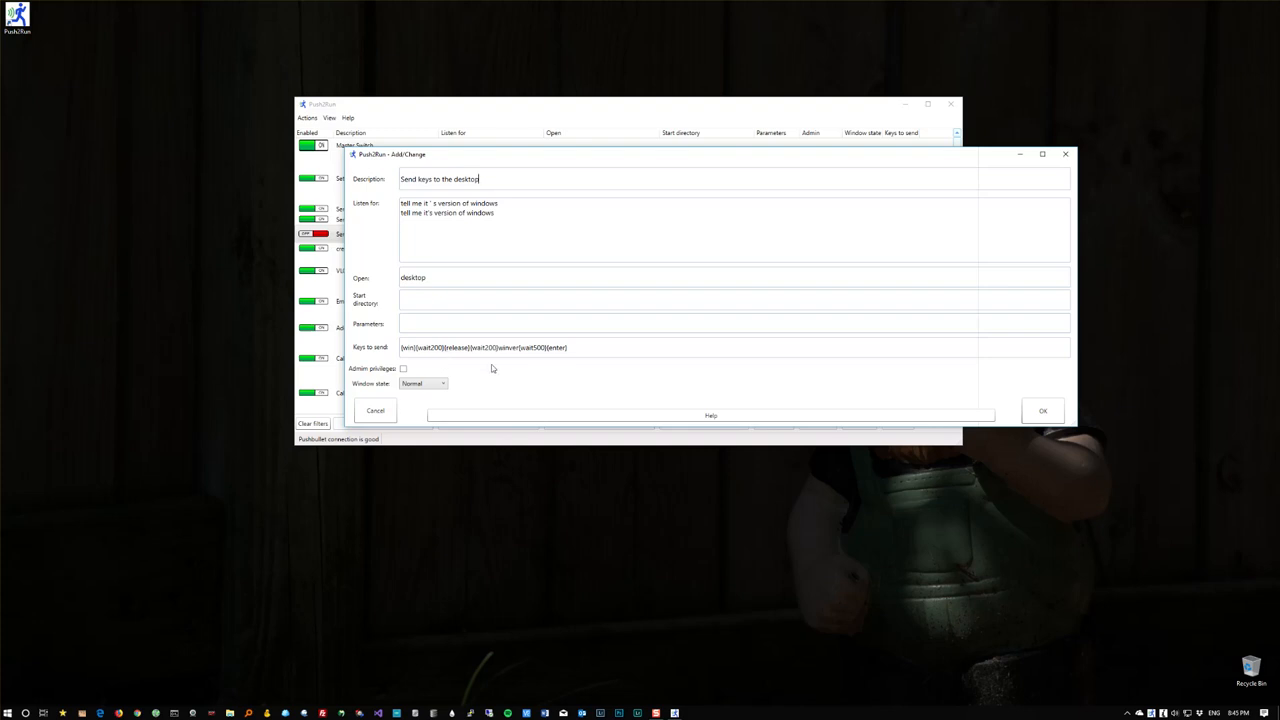
pyautogui.moveTo(1042, 410)
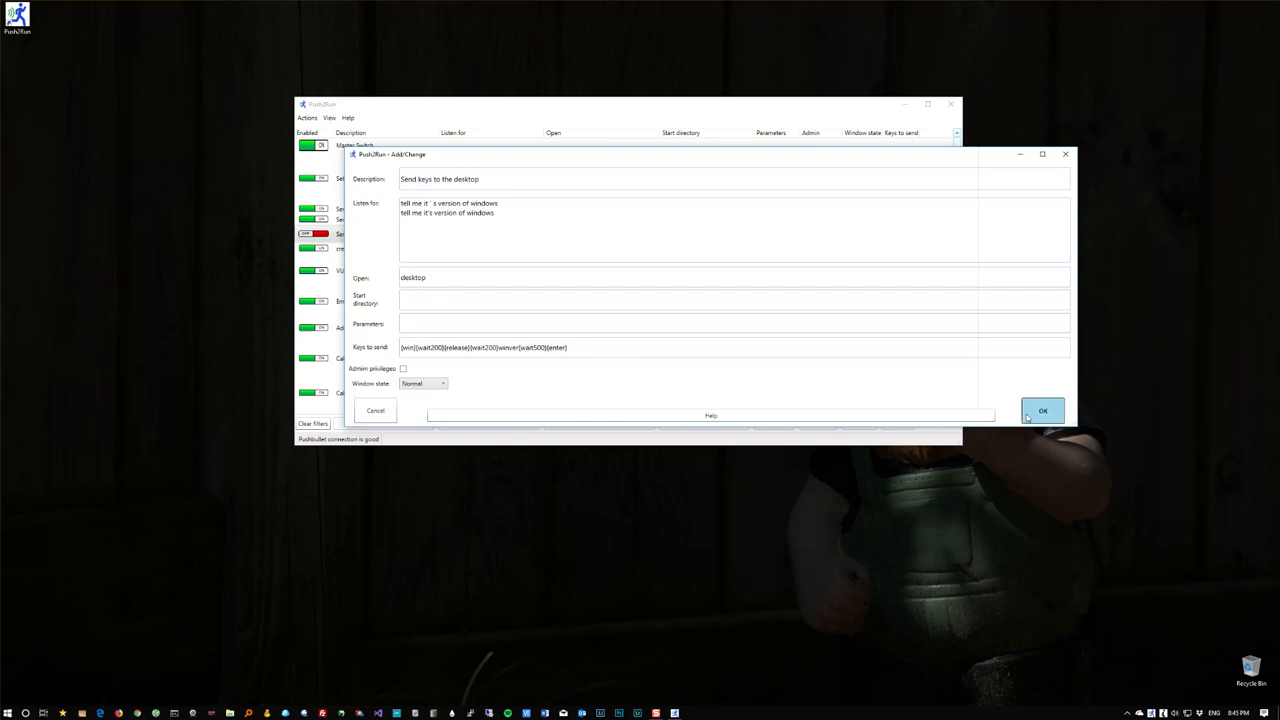
pyautogui.click(1042, 410)
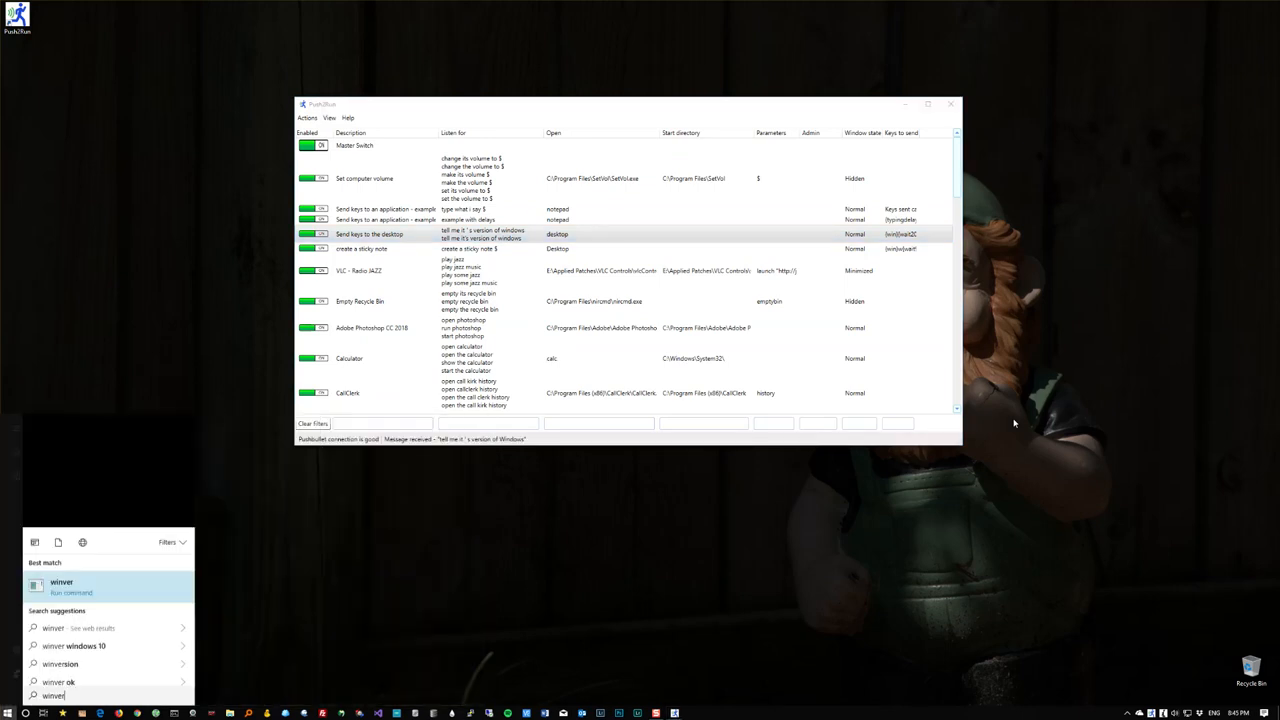
# Let the winver command finish and return to the Push2Run entry list.
pyautogui.press('enter')
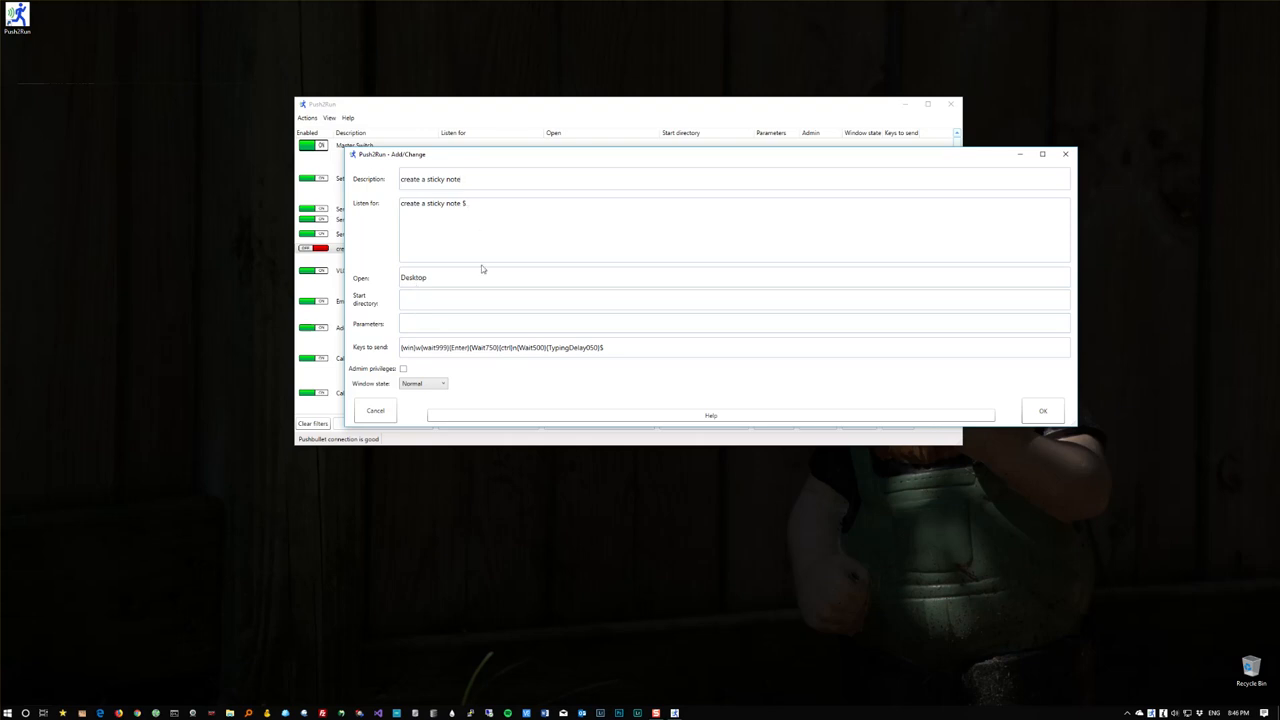
pyautogui.moveTo(582, 347)
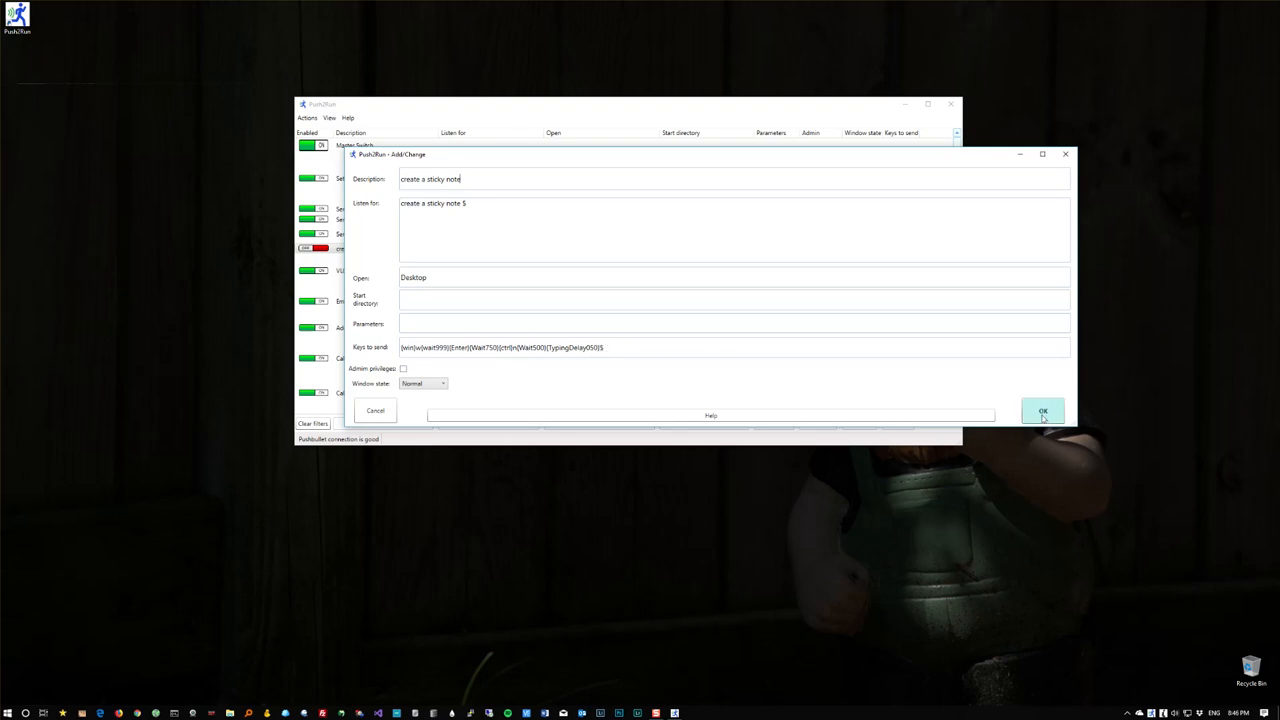
# Close the 'create a sticky note' editor, keeping its Listen for and keystroke settings.
pyautogui.click(1042, 410)
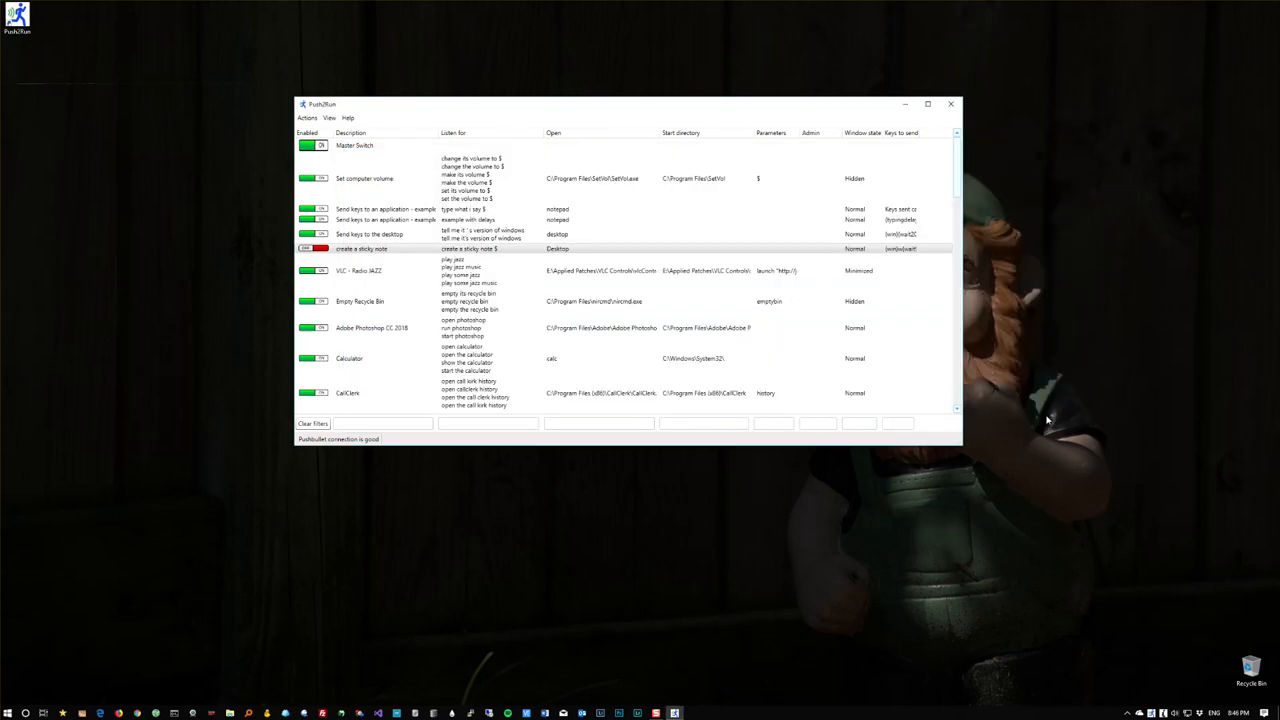
# Delete the 'to buy some milk today' note, then close Sticky Notes after 'to post this video when done' appears.
pyautogui.click(315, 248)
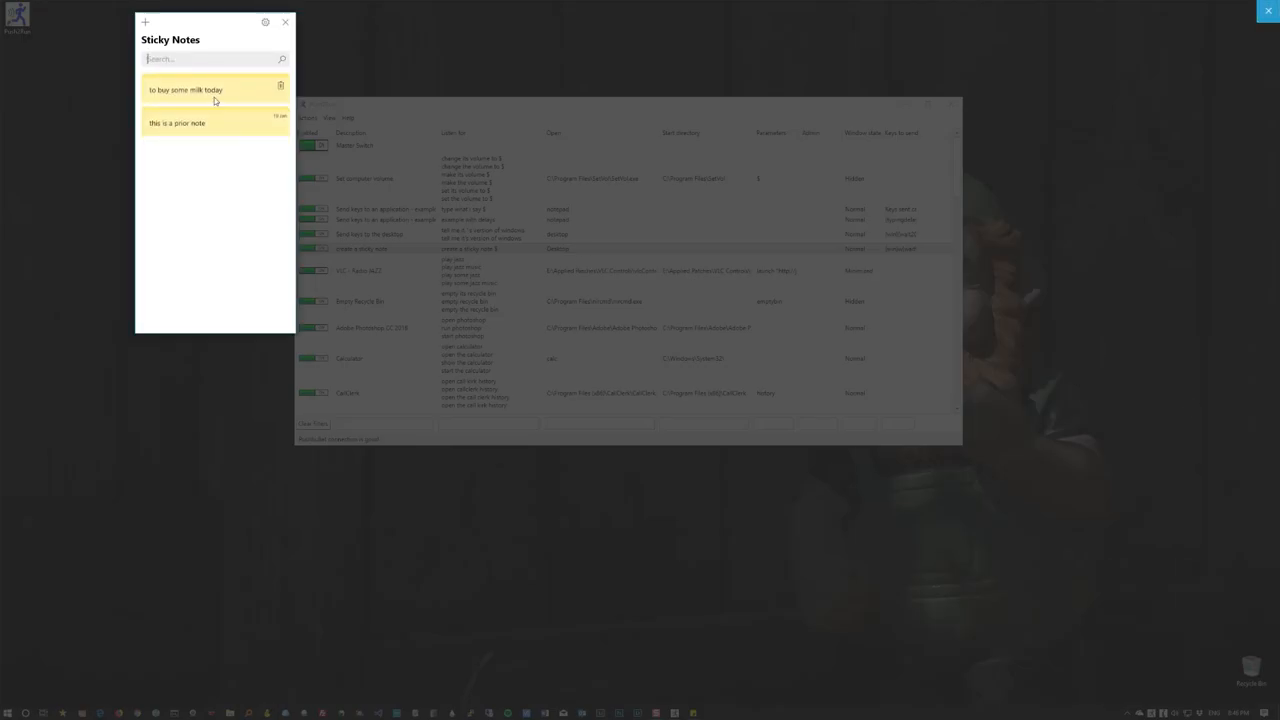
pyautogui.moveTo(280, 85)
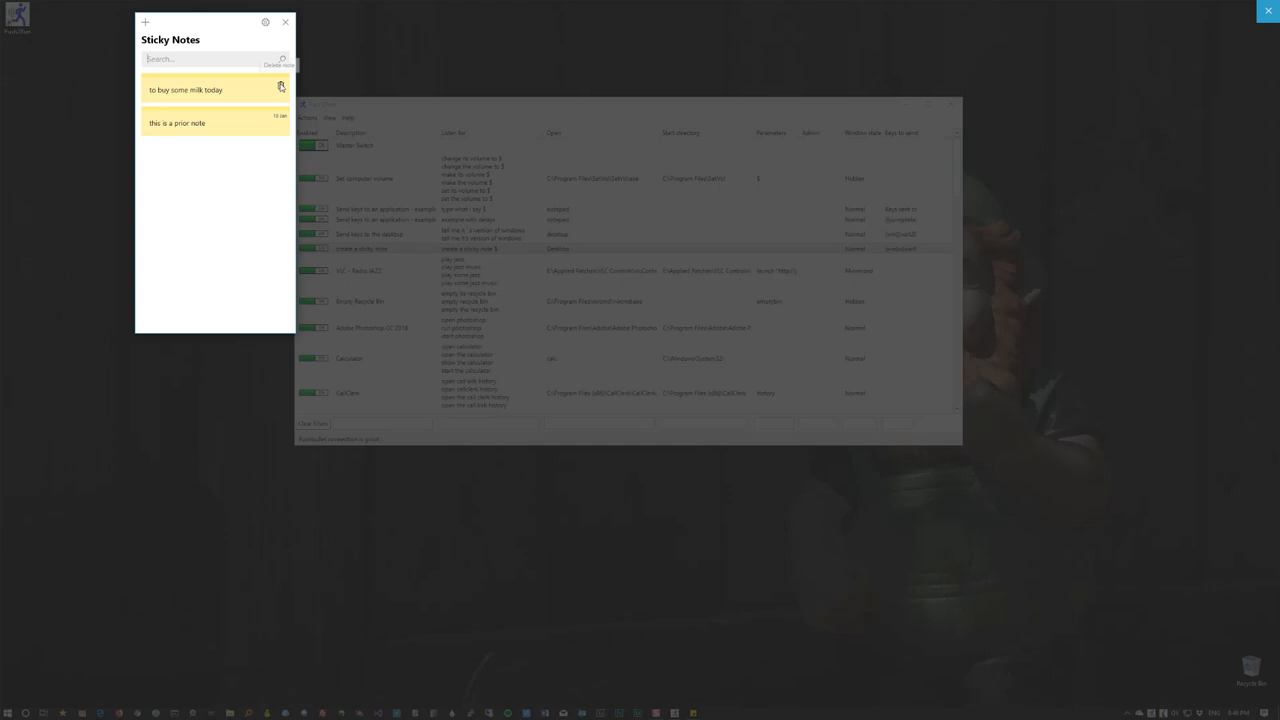
pyautogui.click(277, 85)
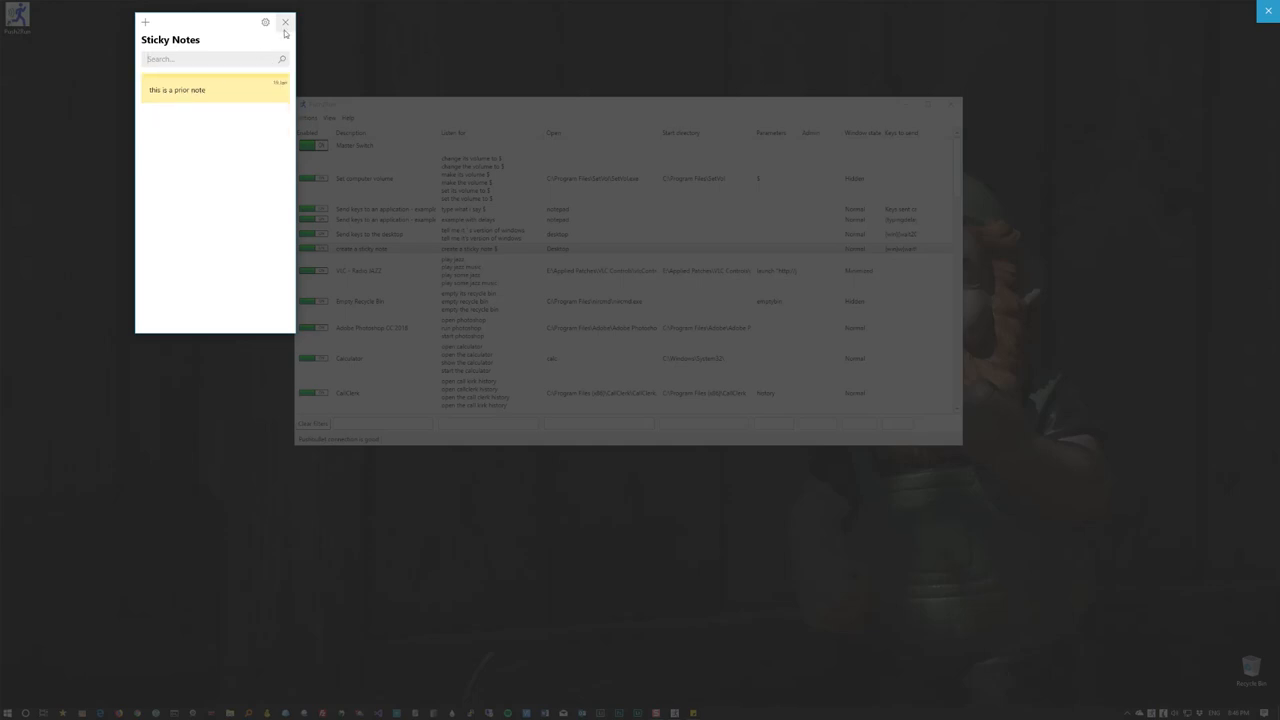
pyautogui.click(286, 22)
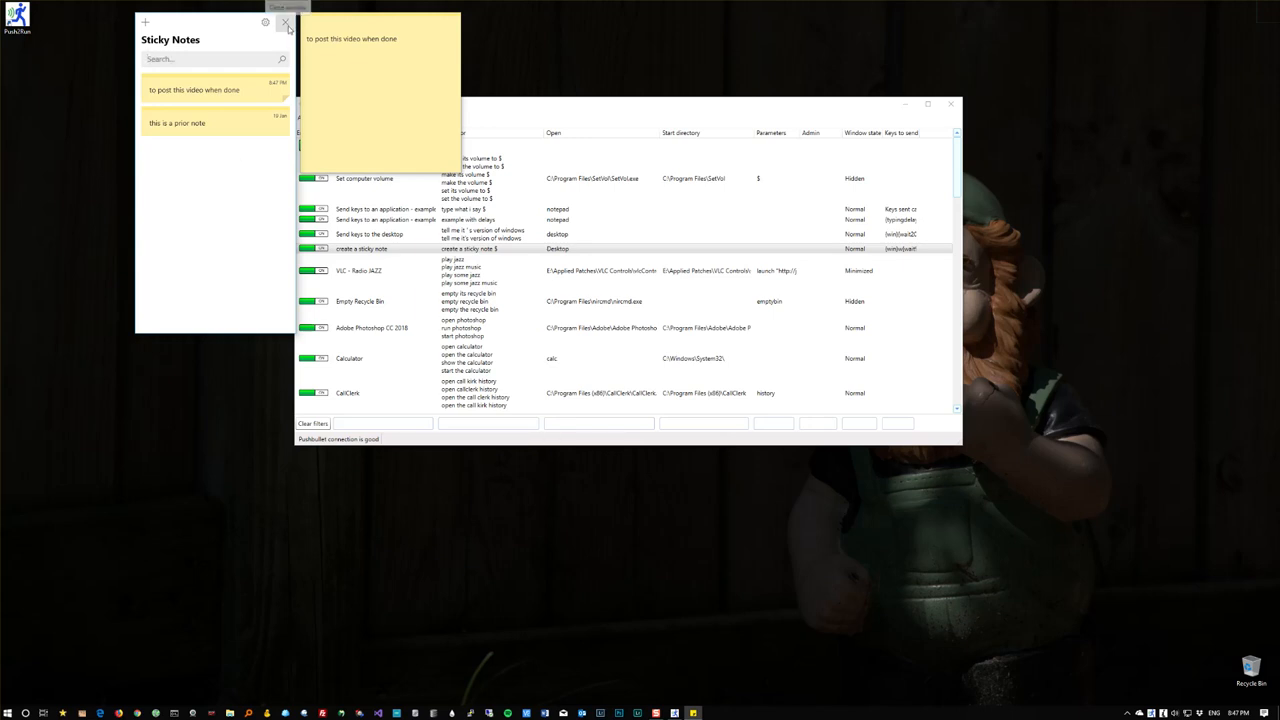
pyautogui.click(284, 34)
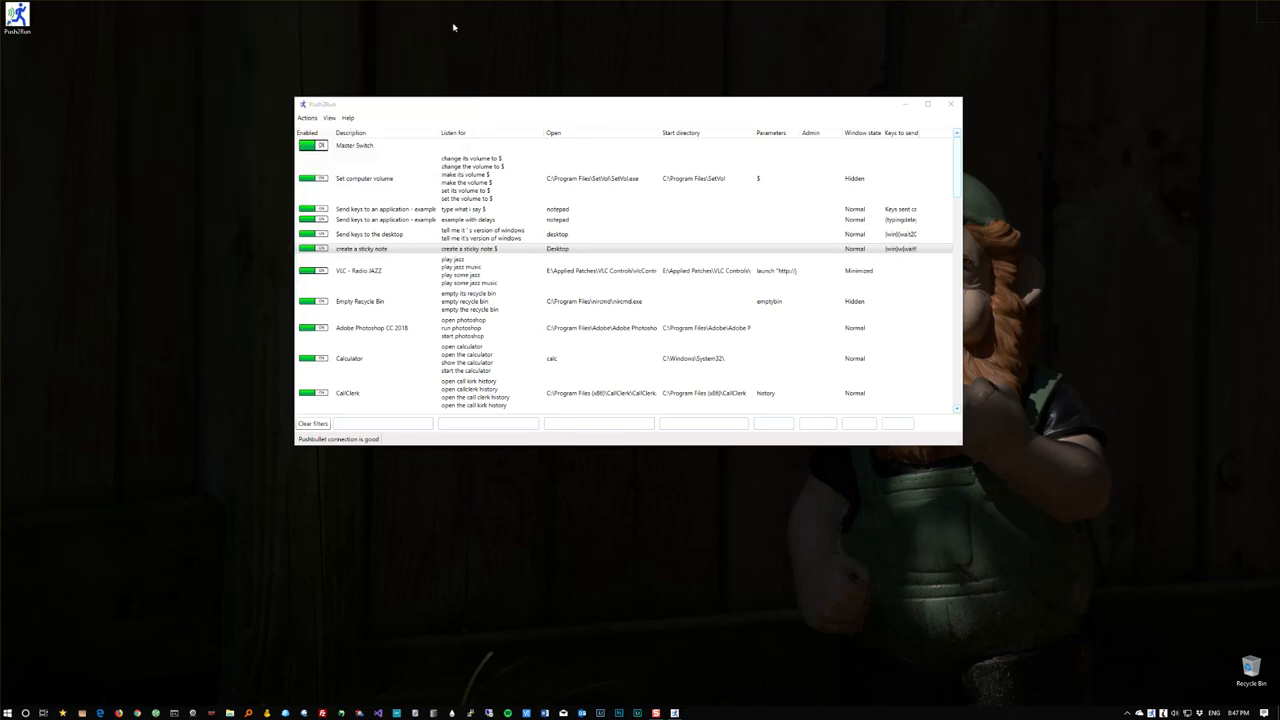